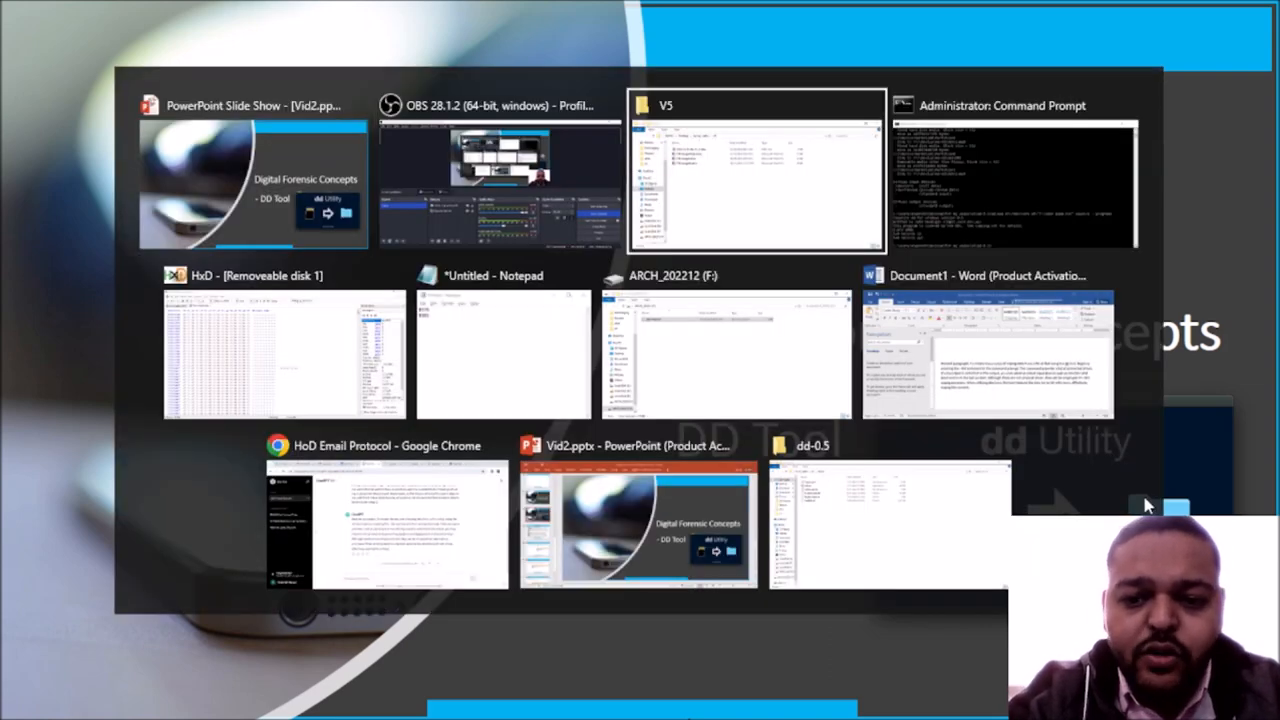
Step: Switch to the ARCH_202212 (F:) drive window and open test Wipe.txt
{"action": "left_click", "coordinate": [503, 355]}
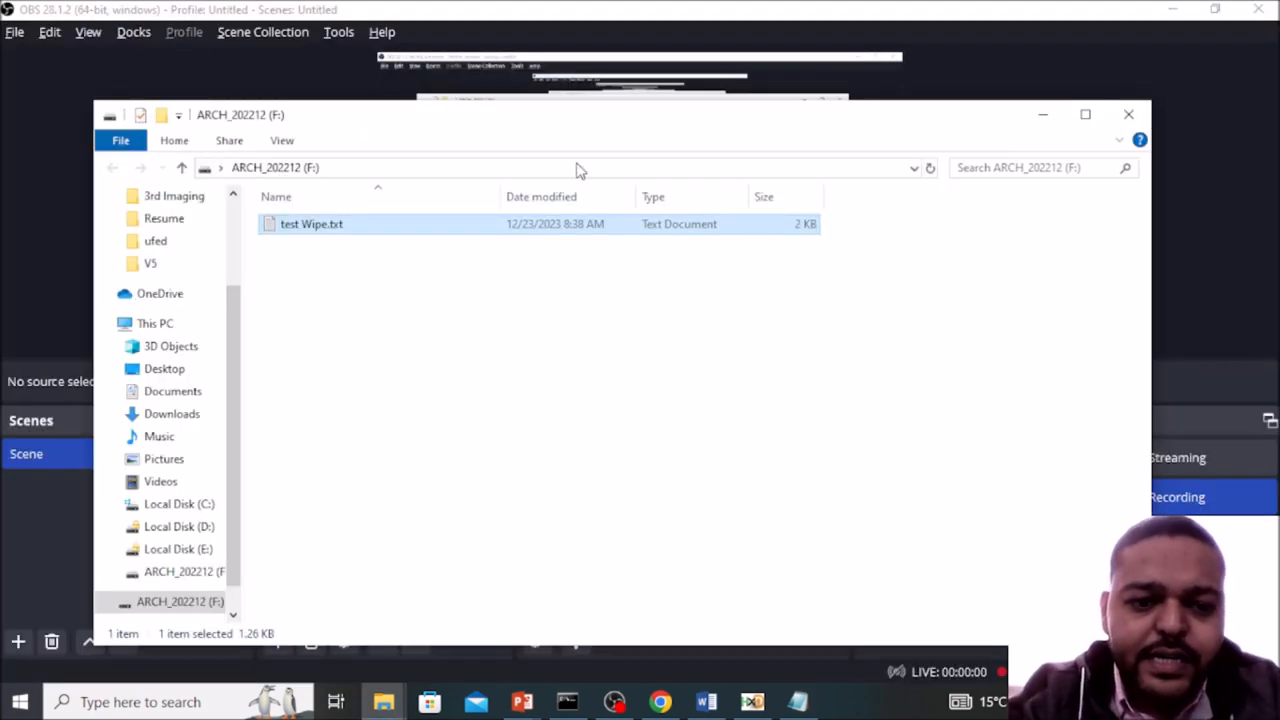
{"action": "mouse_move", "coordinate": [360, 228]}
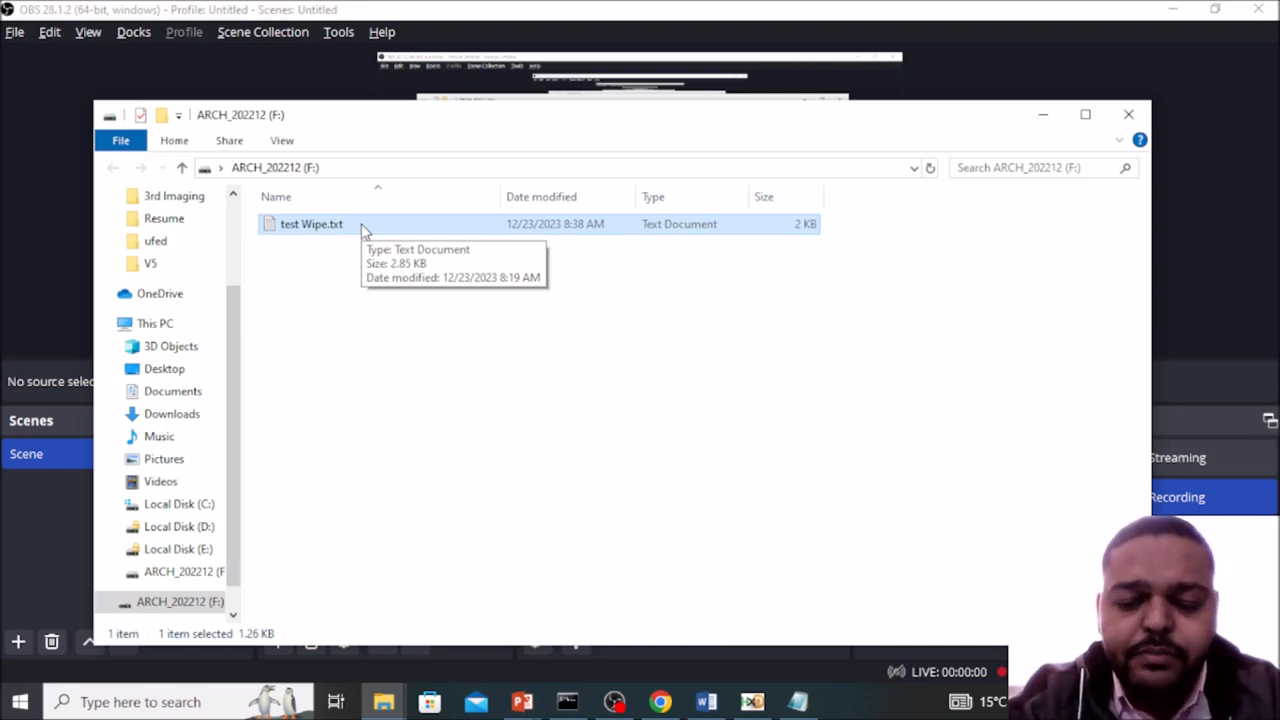
{"action": "double_click", "coordinate": [311, 224]}
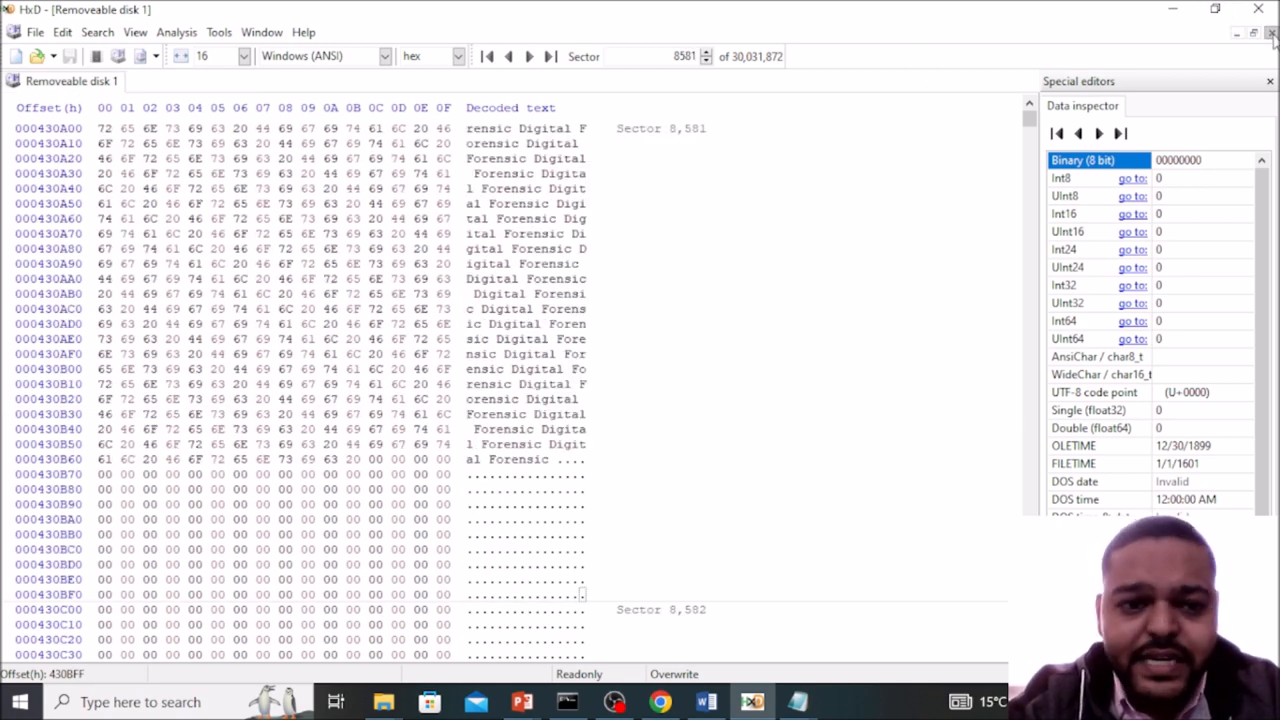
Step: Close the current disk and reopen Removeable disk 1 read-only in HxD
{"action": "left_click", "coordinate": [201, 32]}
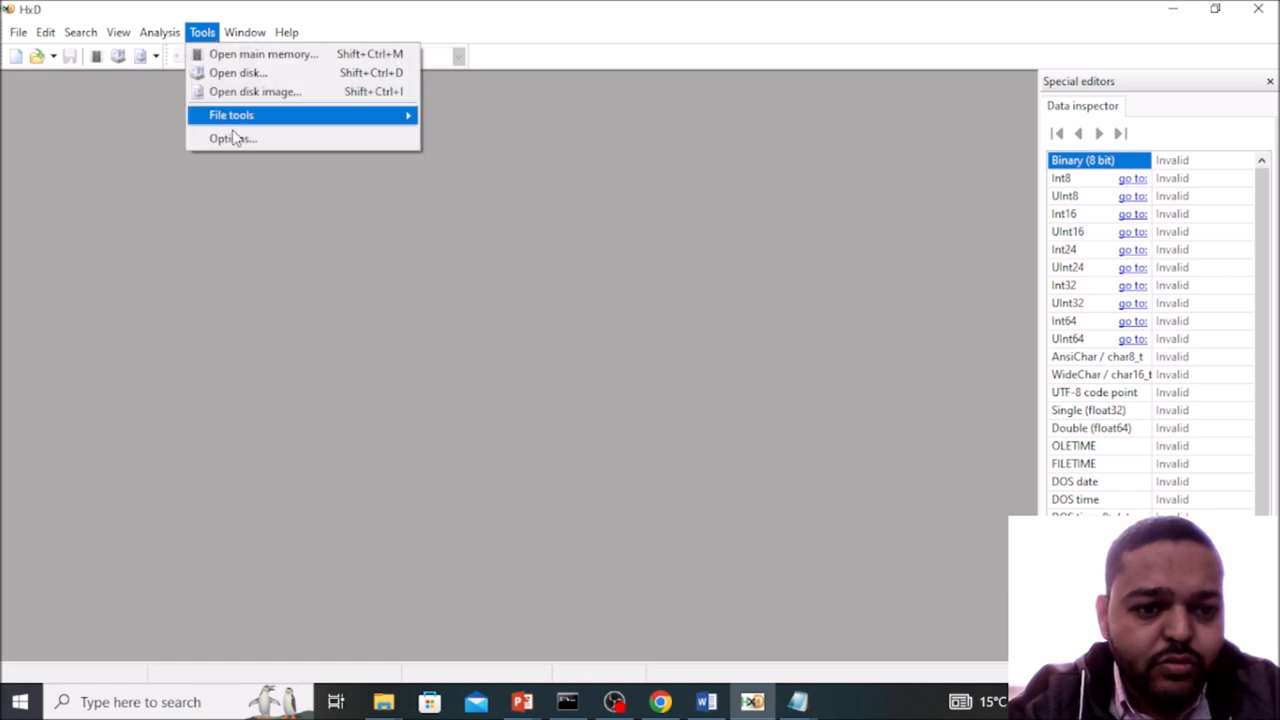
{"action": "left_click", "coordinate": [238, 72]}
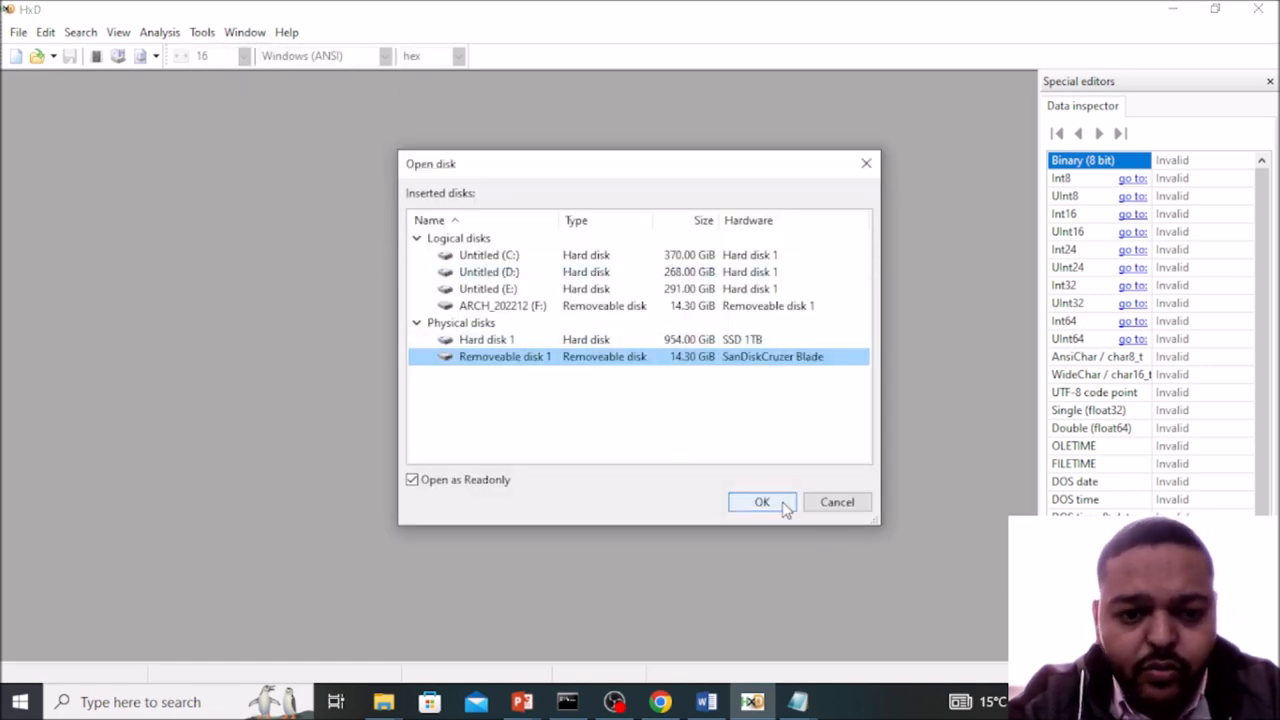
{"action": "left_click", "coordinate": [762, 502]}
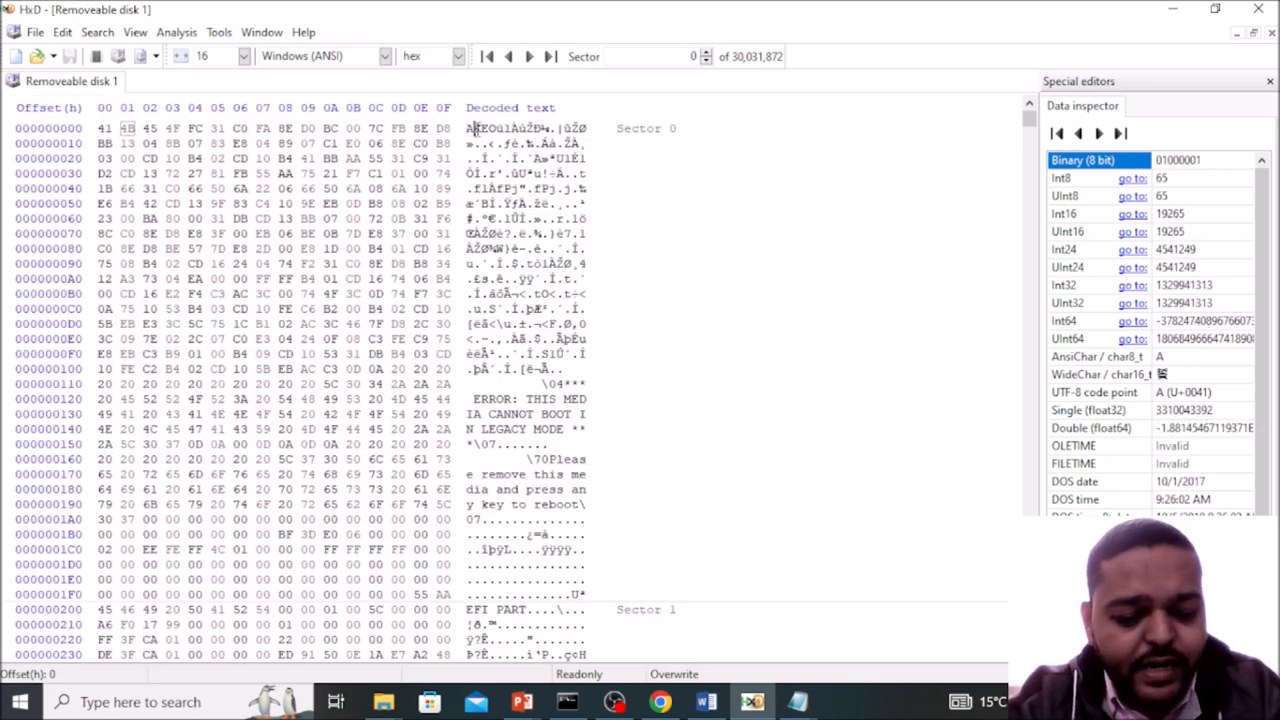
Step: Find the Forensic Digital text and note sectors 8576 and 8578 in Notepad
{"action": "left_click", "coordinate": [97, 32]}
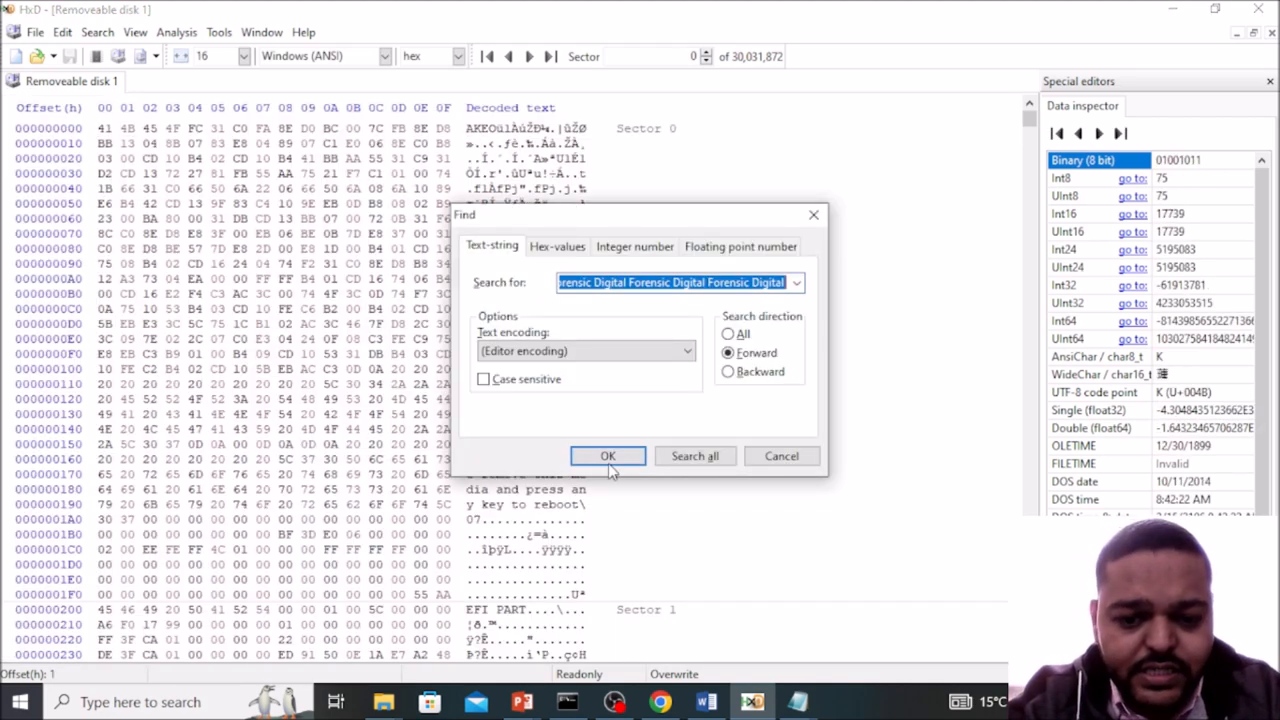
{"action": "left_click", "coordinate": [607, 456]}
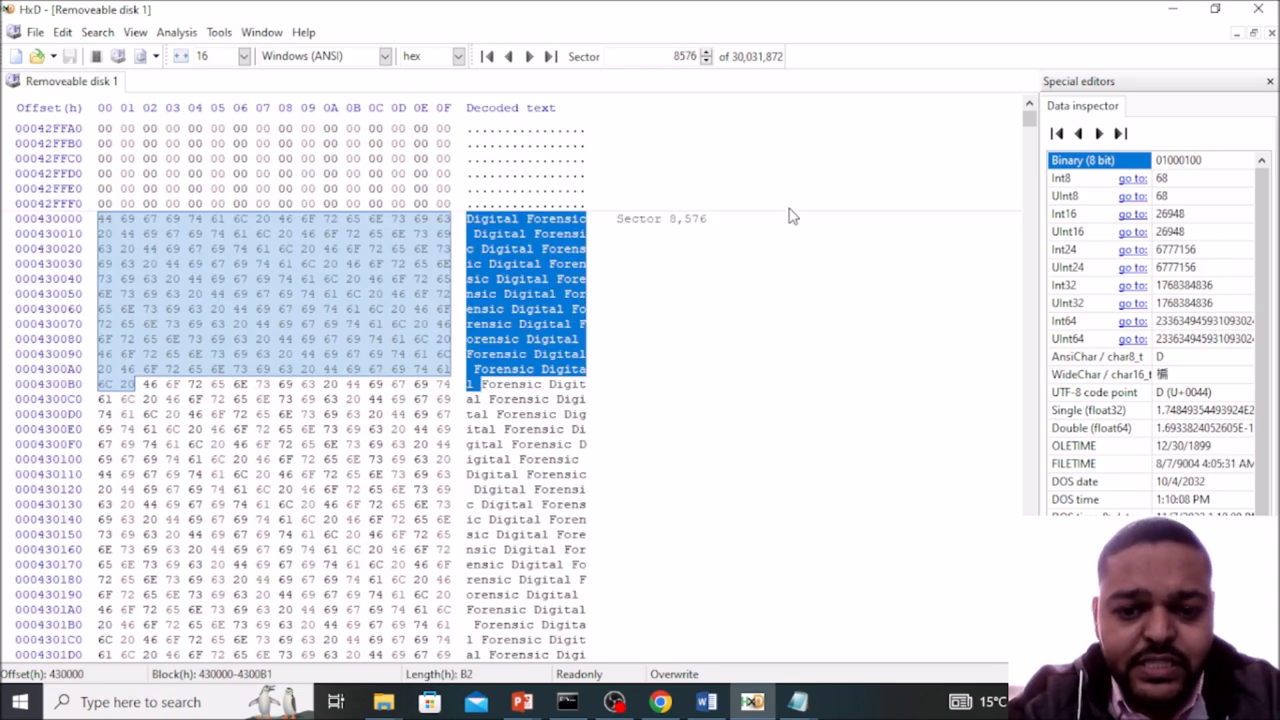
{"action": "mouse_move", "coordinate": [693, 238]}
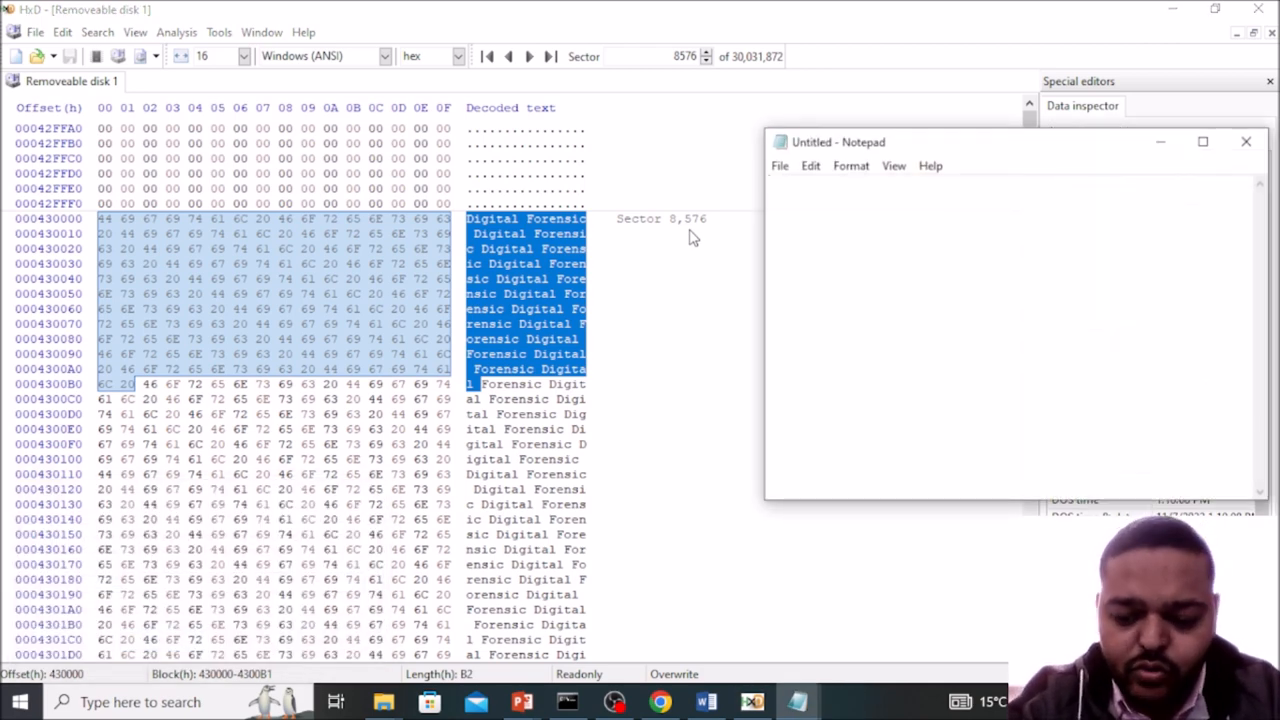
{"action": "type", "text": "857"}
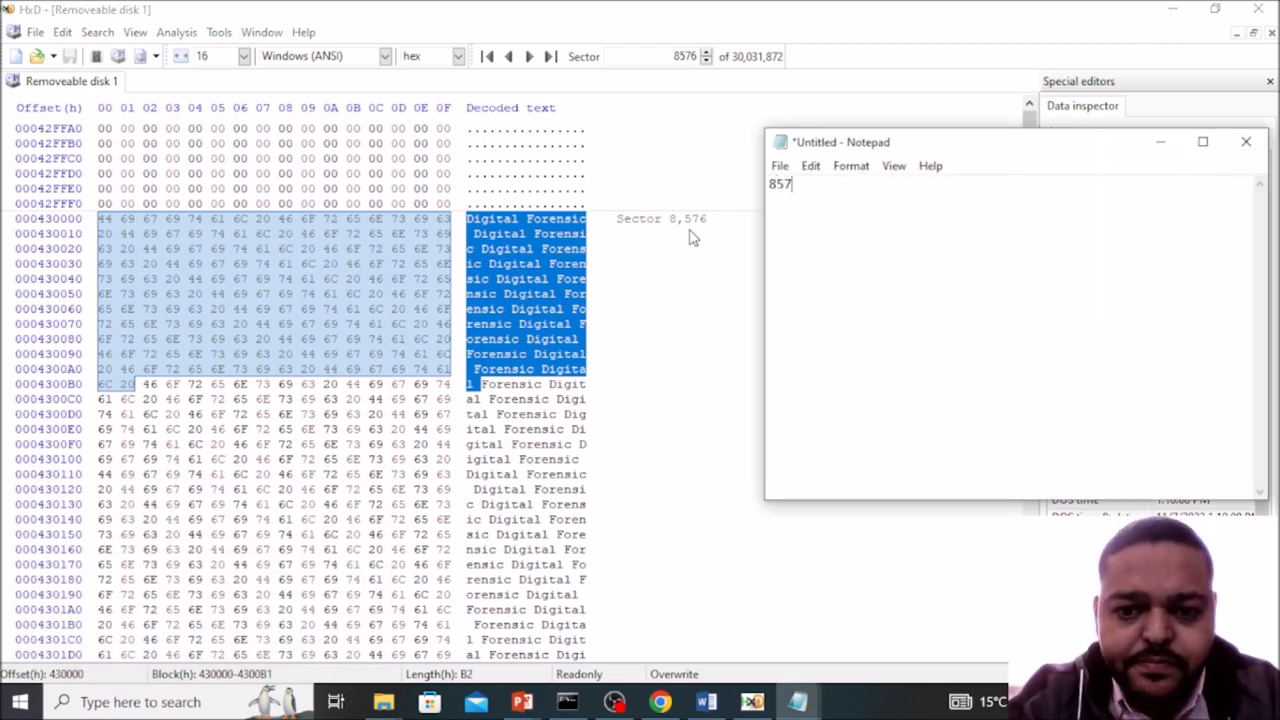
{"action": "type", "text": "6"}
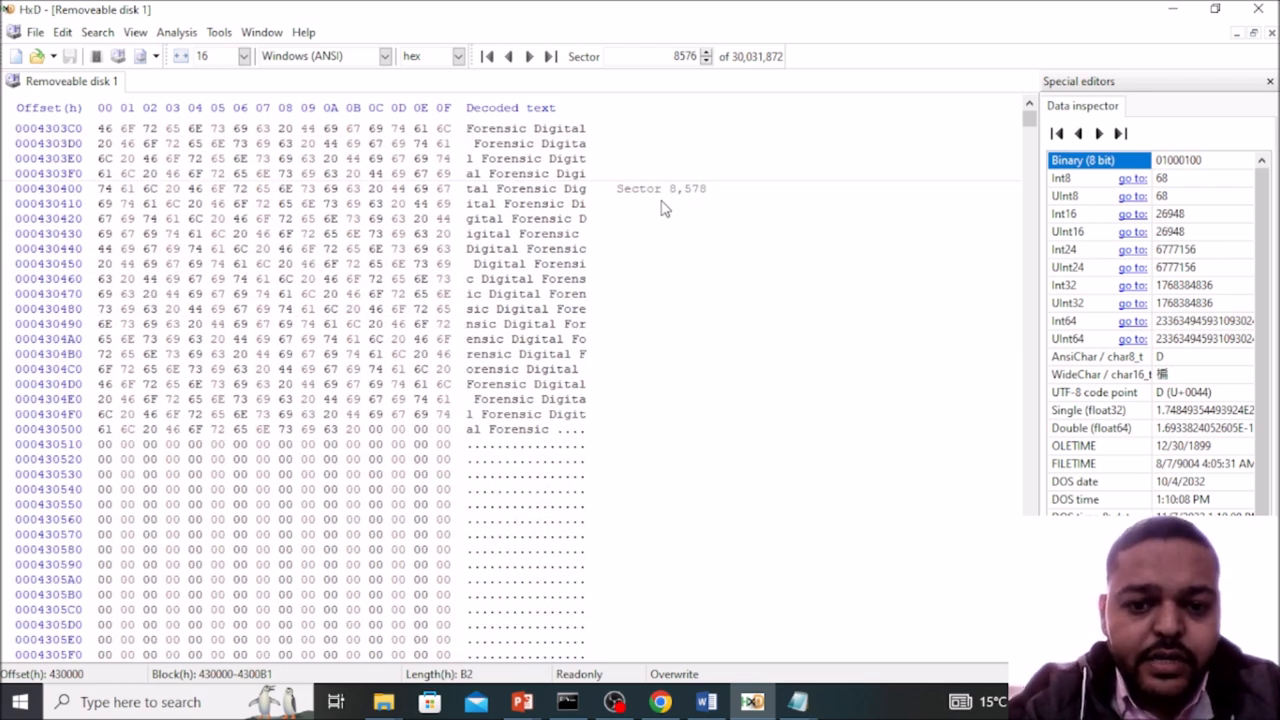
{"action": "mouse_move", "coordinate": [683, 218]}
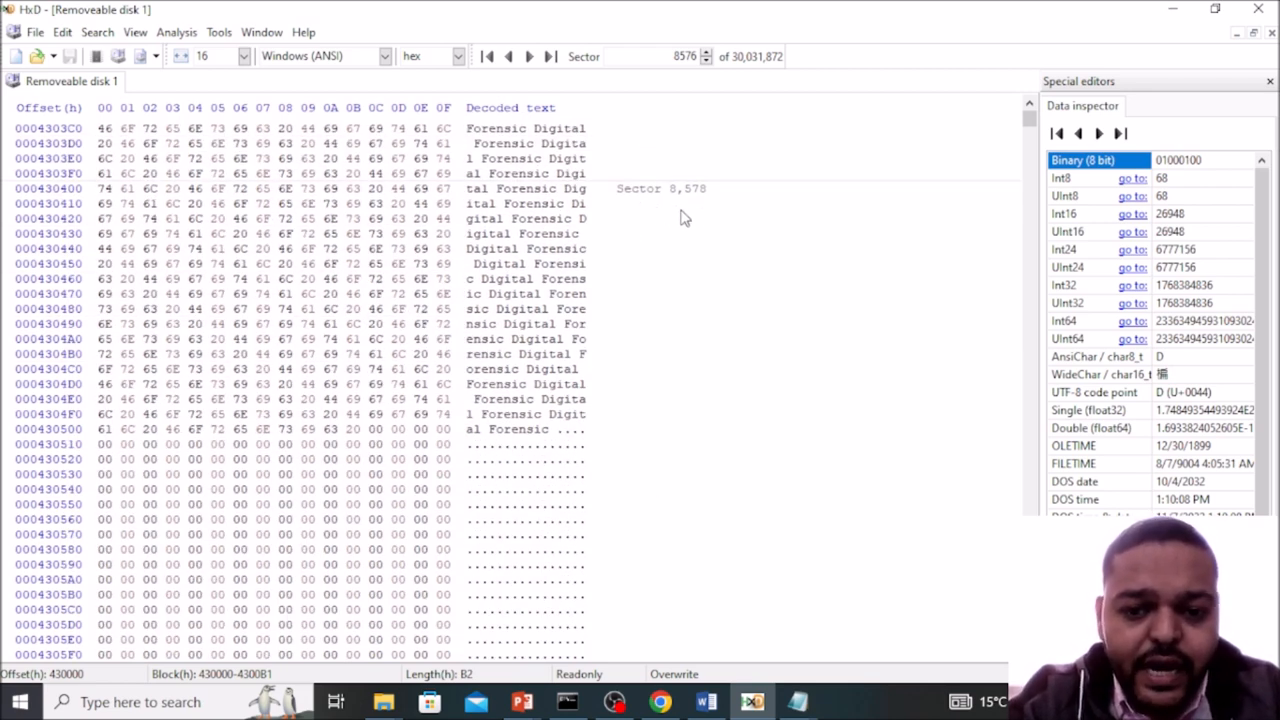
{"action": "mouse_move", "coordinate": [700, 205]}
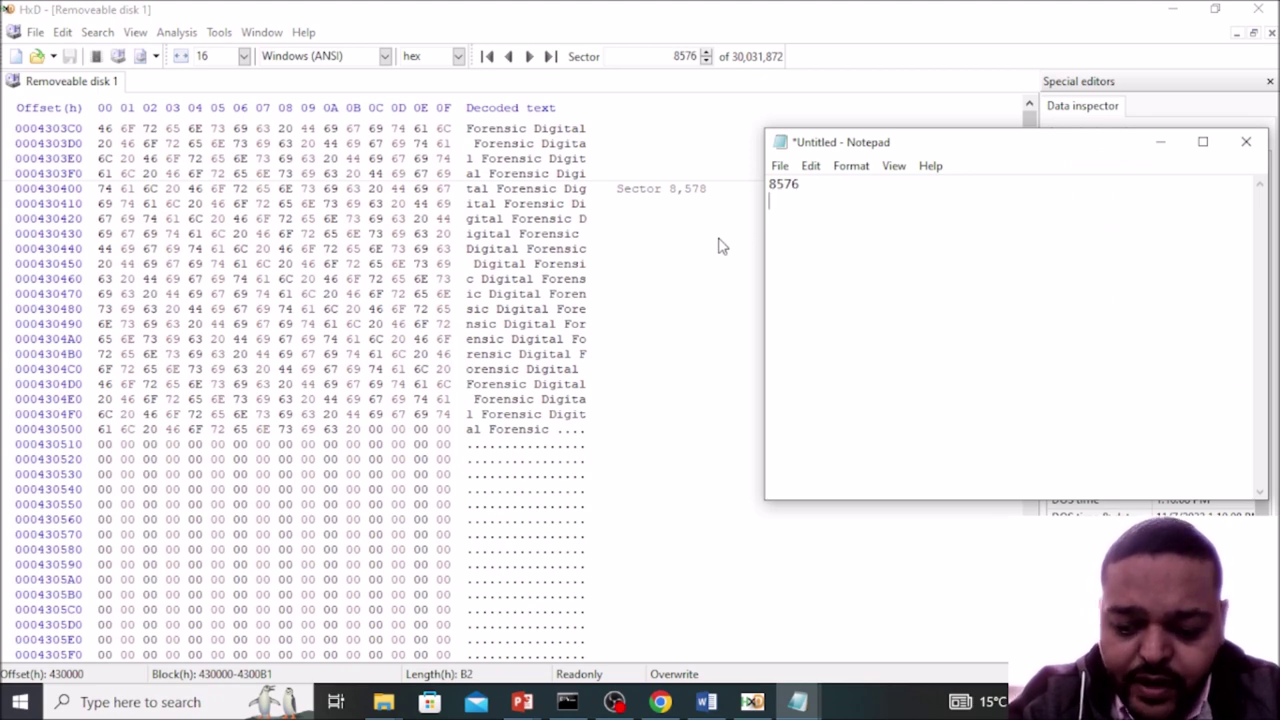
{"action": "type", "text": "857"}
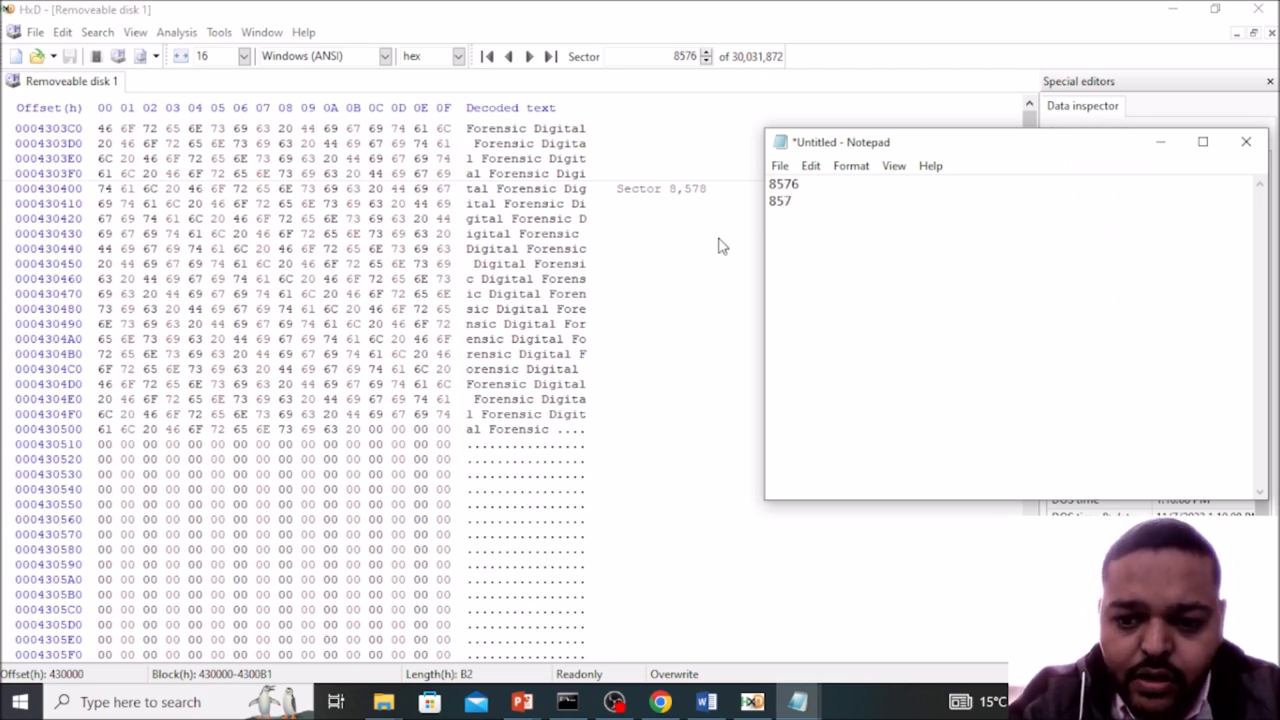
{"action": "type", "text": "8"}
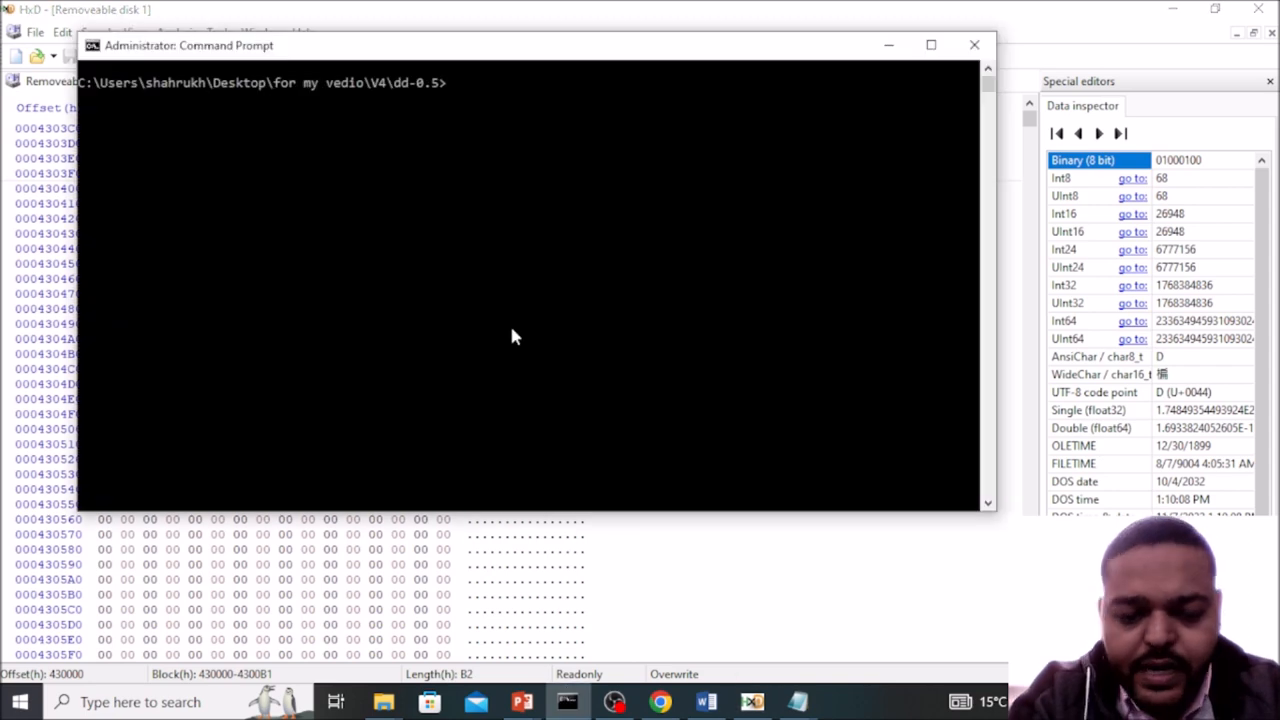
Step: Run dd.exe --list to show the removable disk, its partition and /dev/zero
{"action": "type", "text": "dd"}
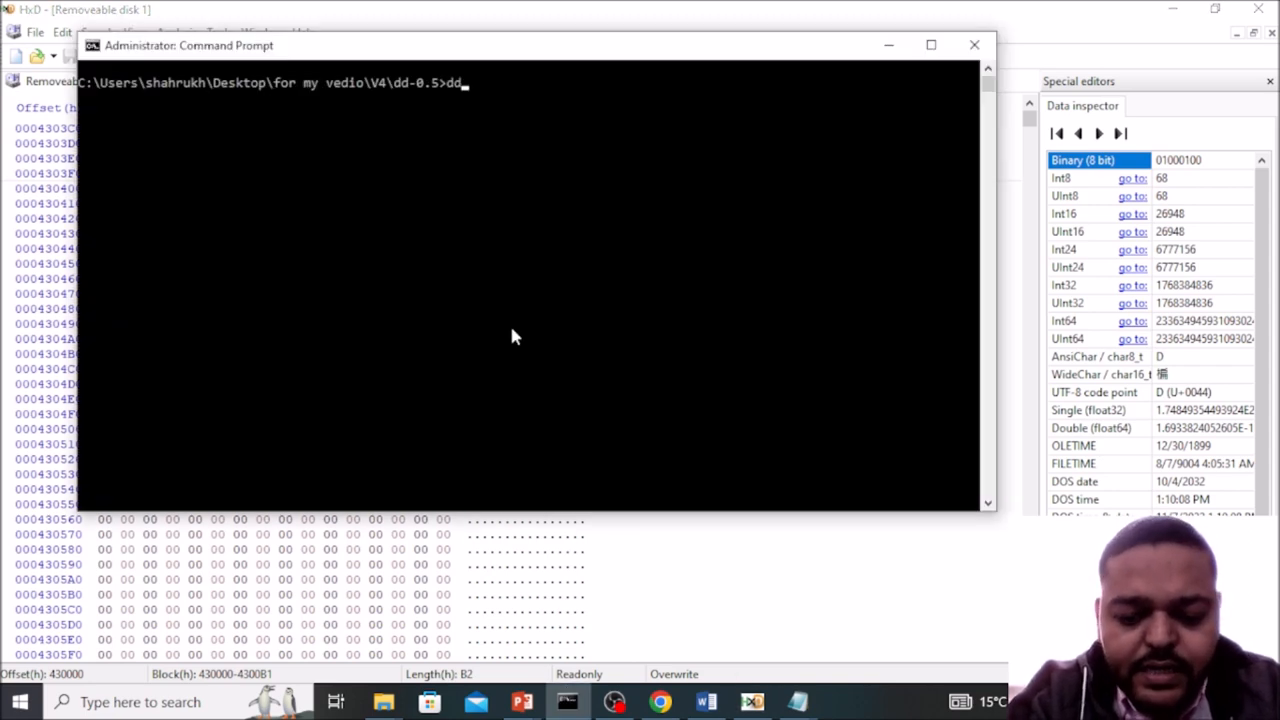
{"action": "type", "text": ".exe -"}
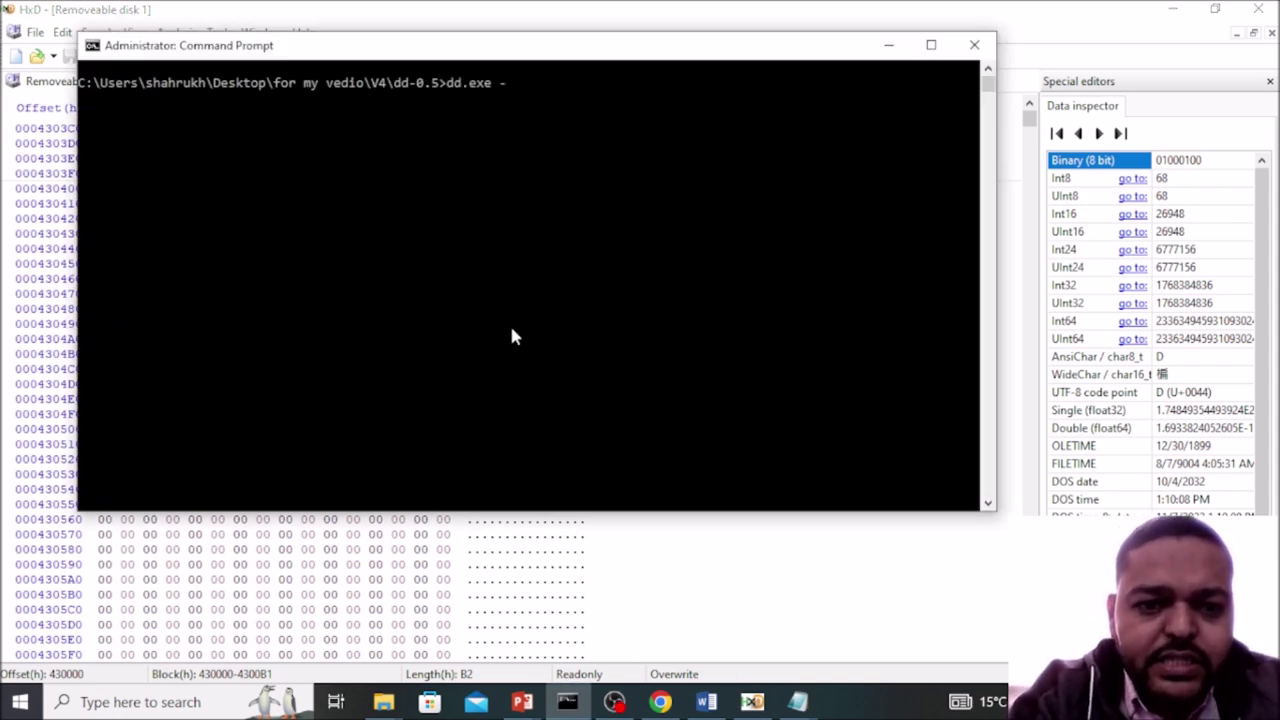
{"action": "type", "text": "-t"}
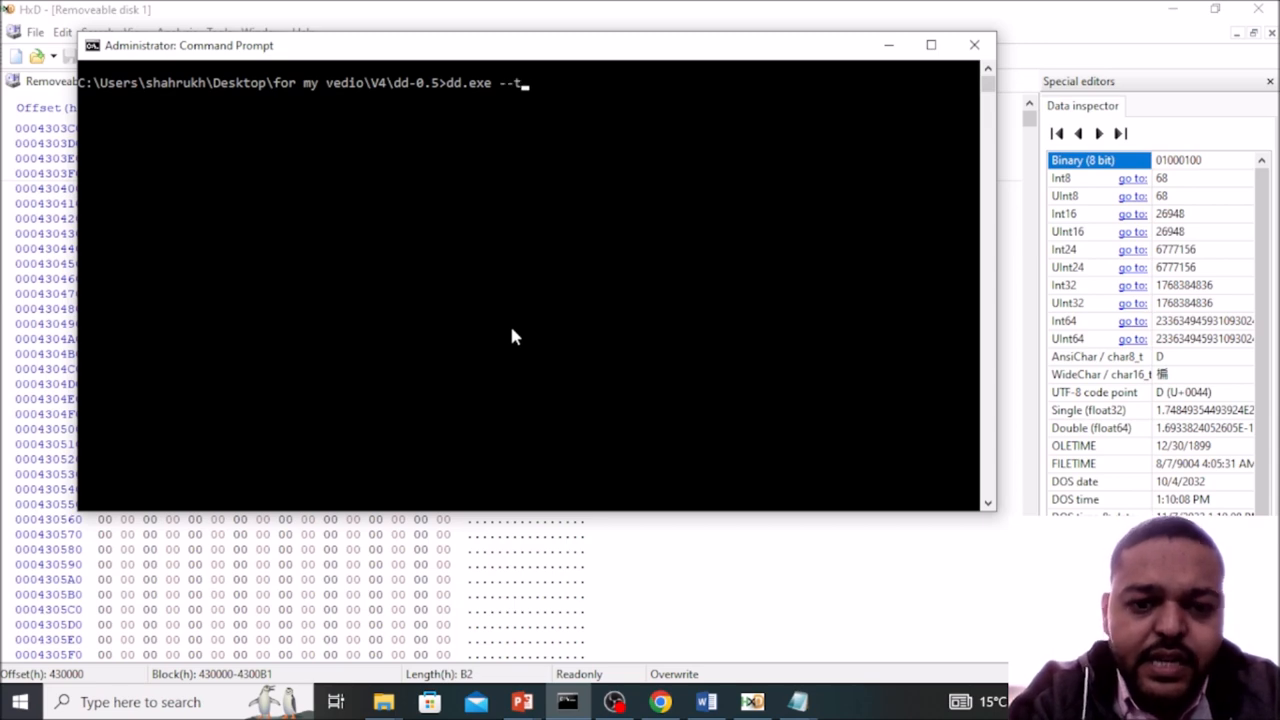
{"action": "key", "text": "Return"}
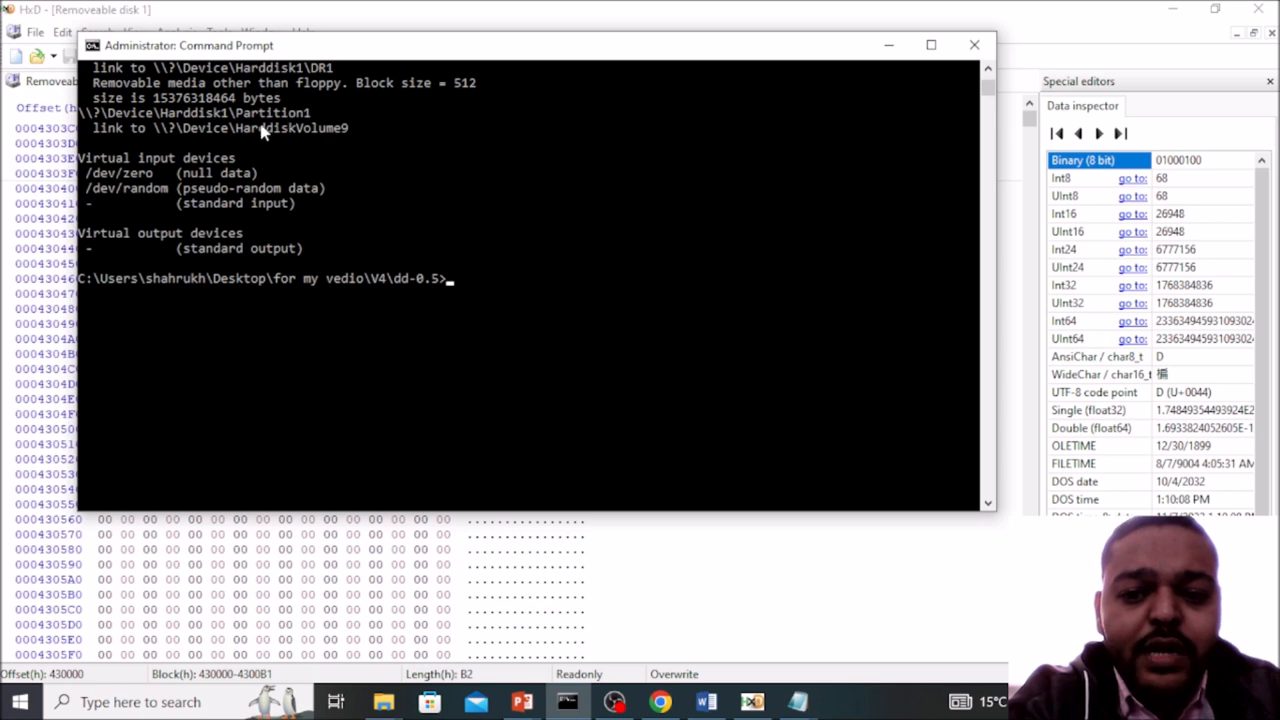
{"action": "mouse_move", "coordinate": [290, 185]}
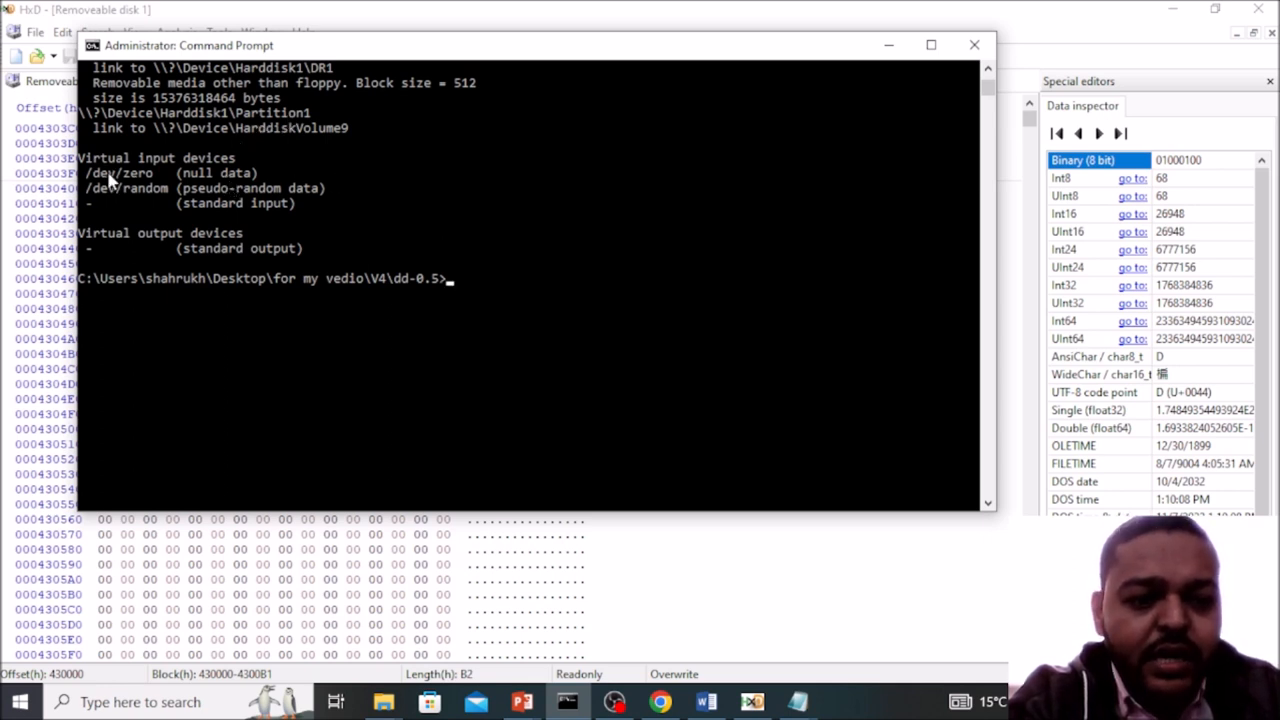
{"action": "mouse_move", "coordinate": [114, 207]}
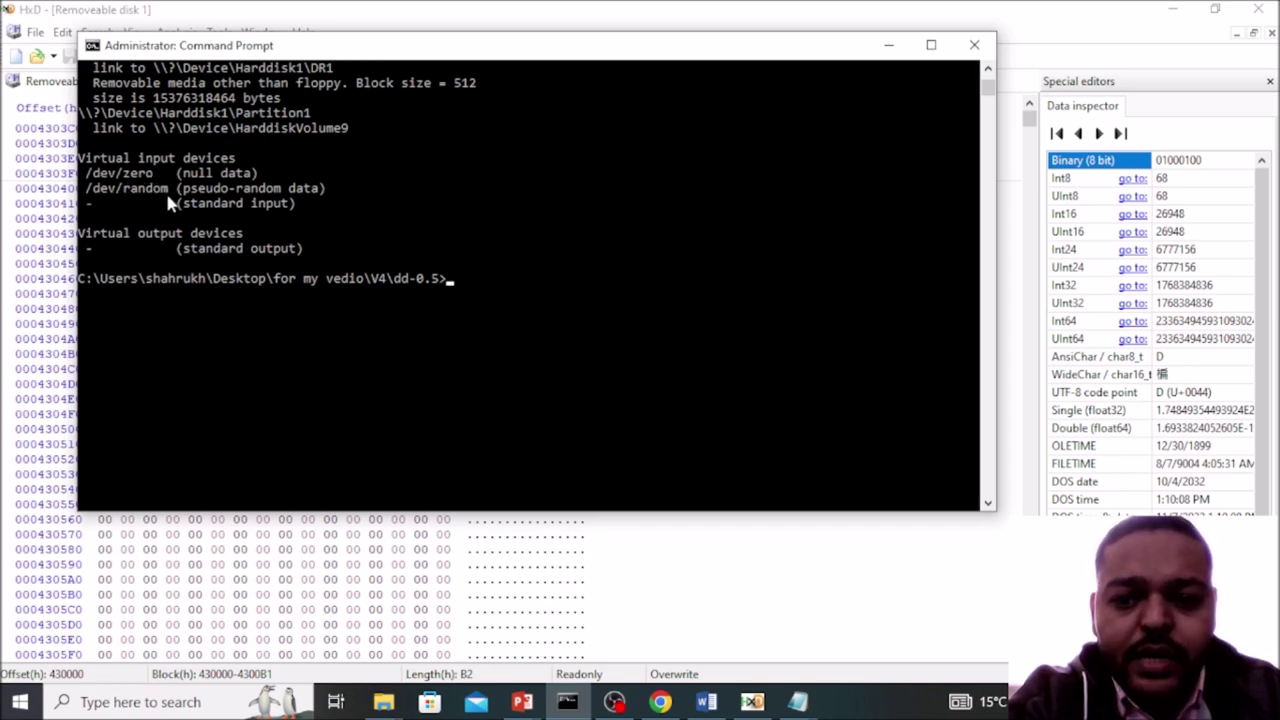
{"action": "mouse_move", "coordinate": [205, 205]}
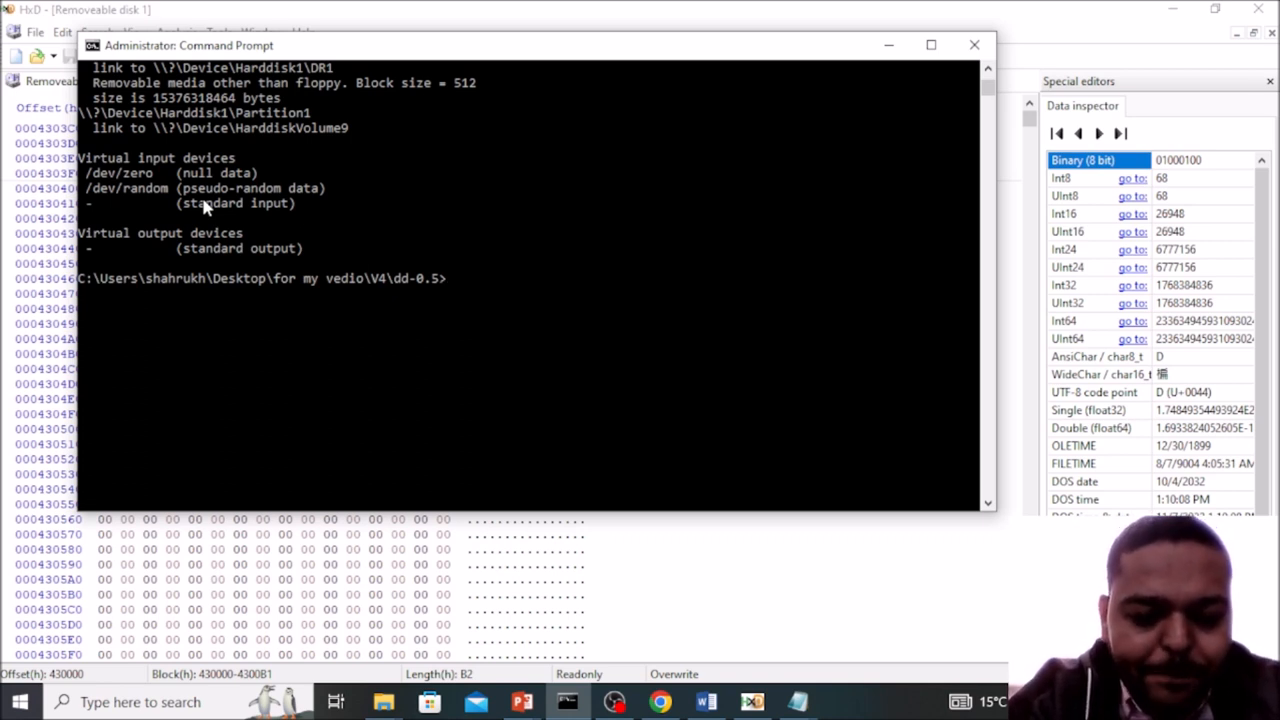
Step: Start the dd command with input file if=/dev/zero
{"action": "type", "text": "dd.exe"}
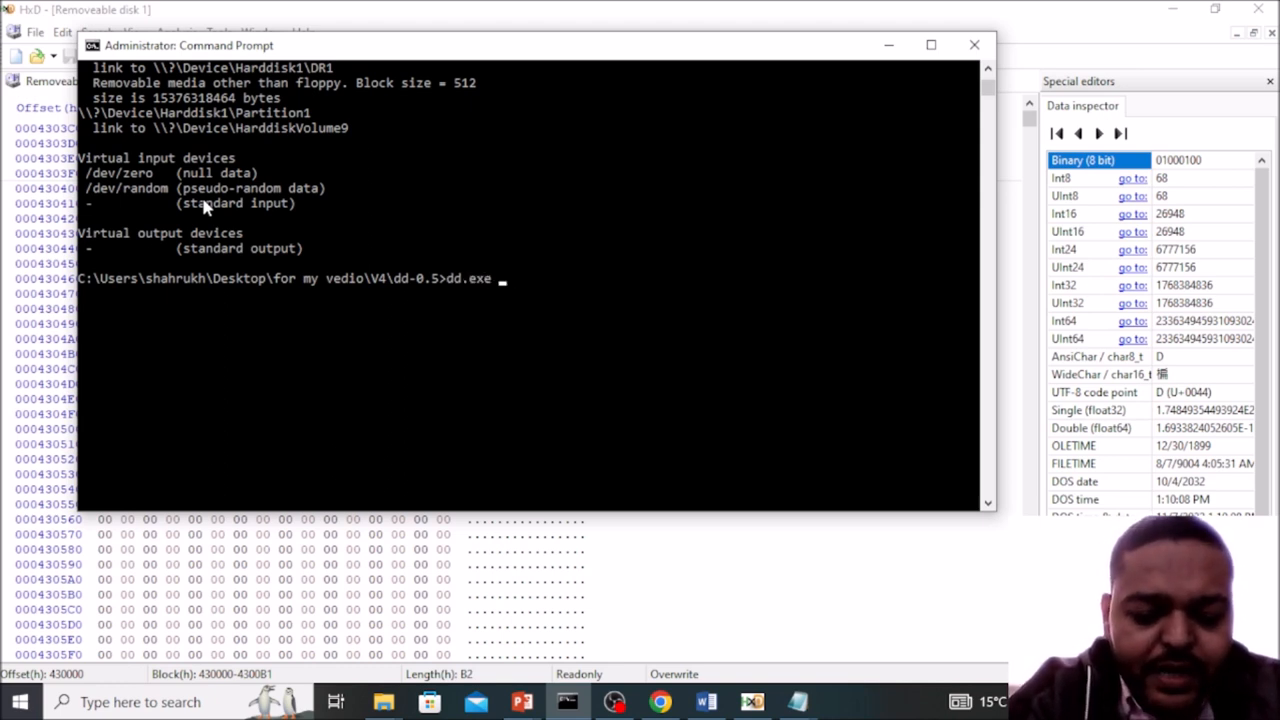
{"action": "type", "text": "if="}
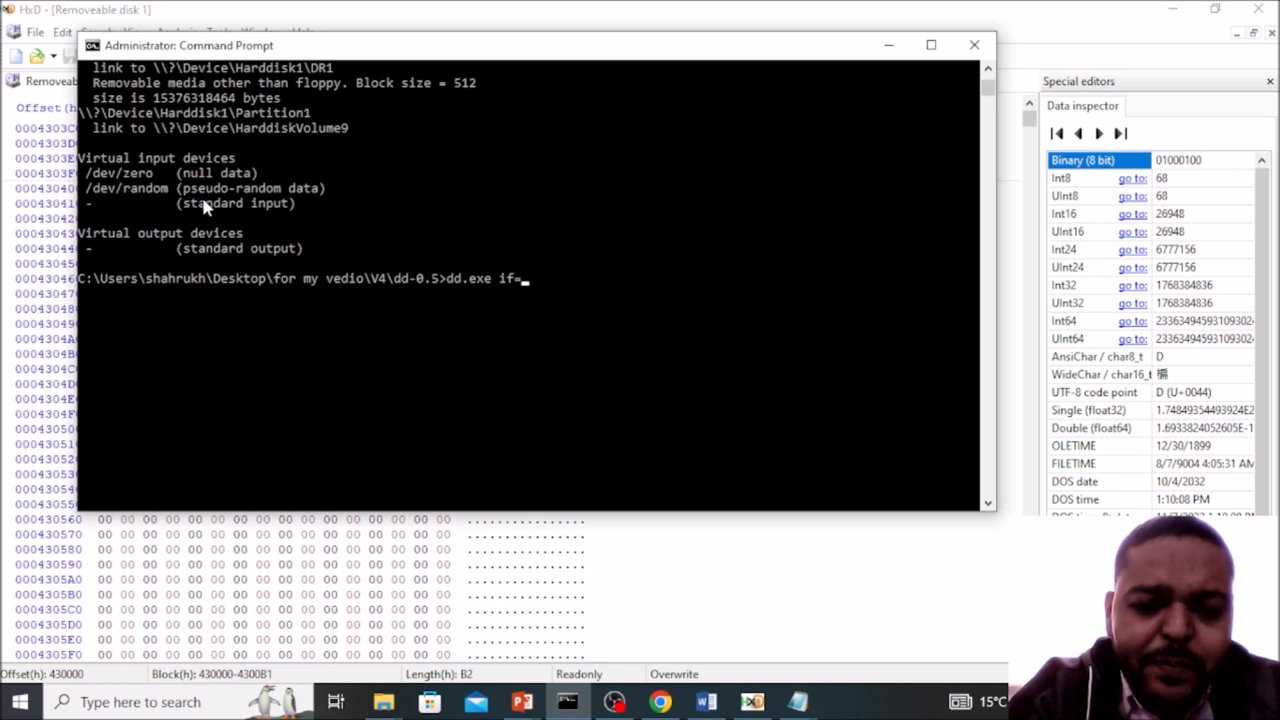
{"action": "mouse_move", "coordinate": [150, 178]}
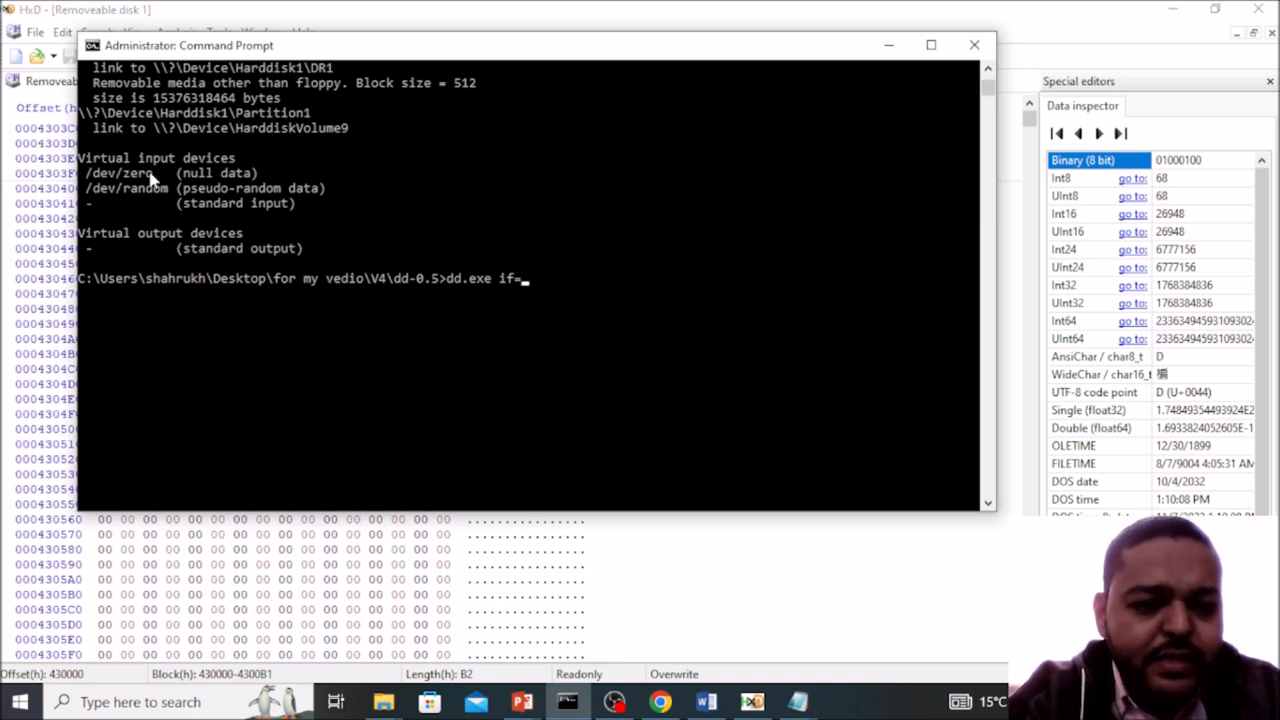
{"action": "double_click", "coordinate": [120, 172]}
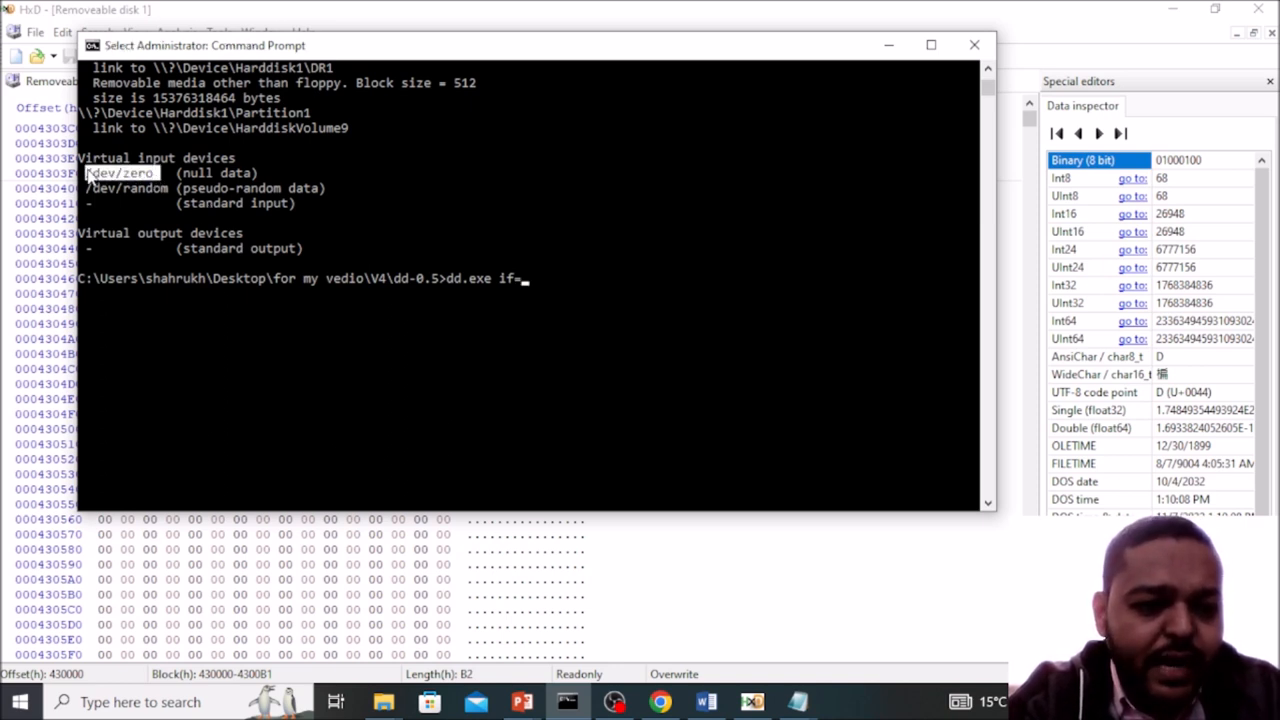
{"action": "left_click", "coordinate": [565, 302]}
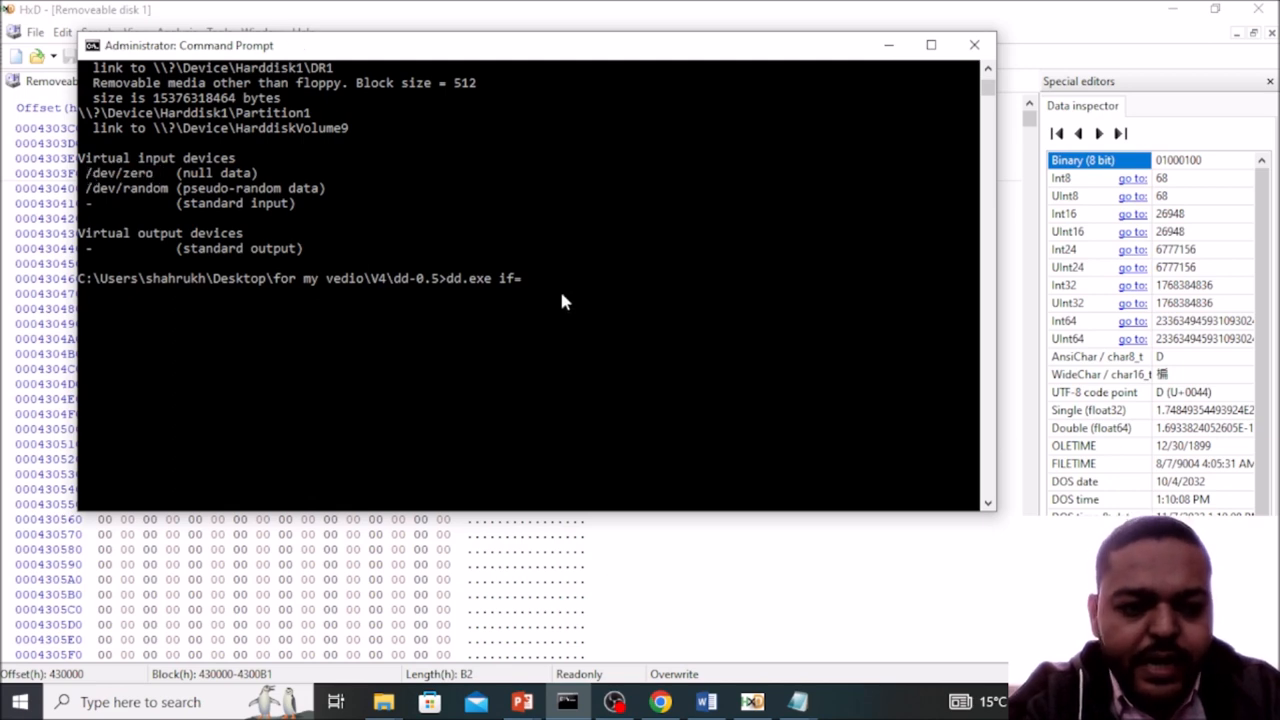
{"action": "type", "text": "/dev/zero"}
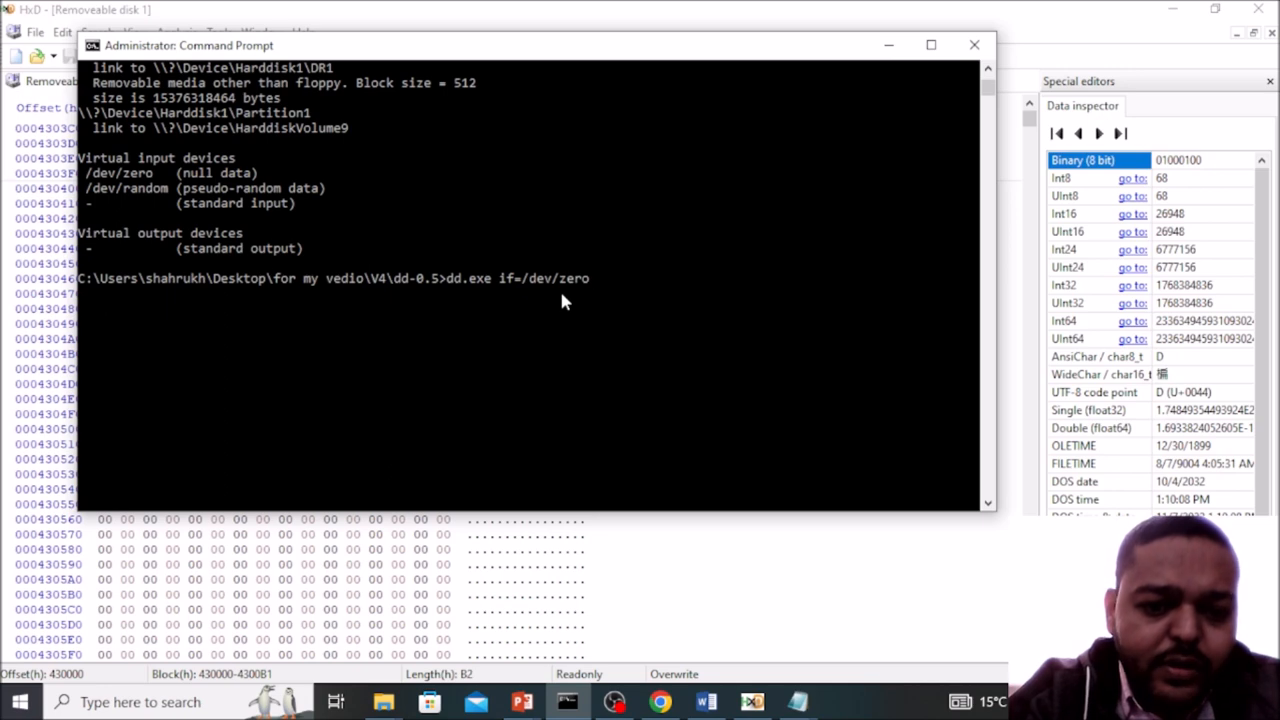
Step: Set the output to of="F:\test Wipe.txt" and begin the count option
{"action": "type", "text": "of="}
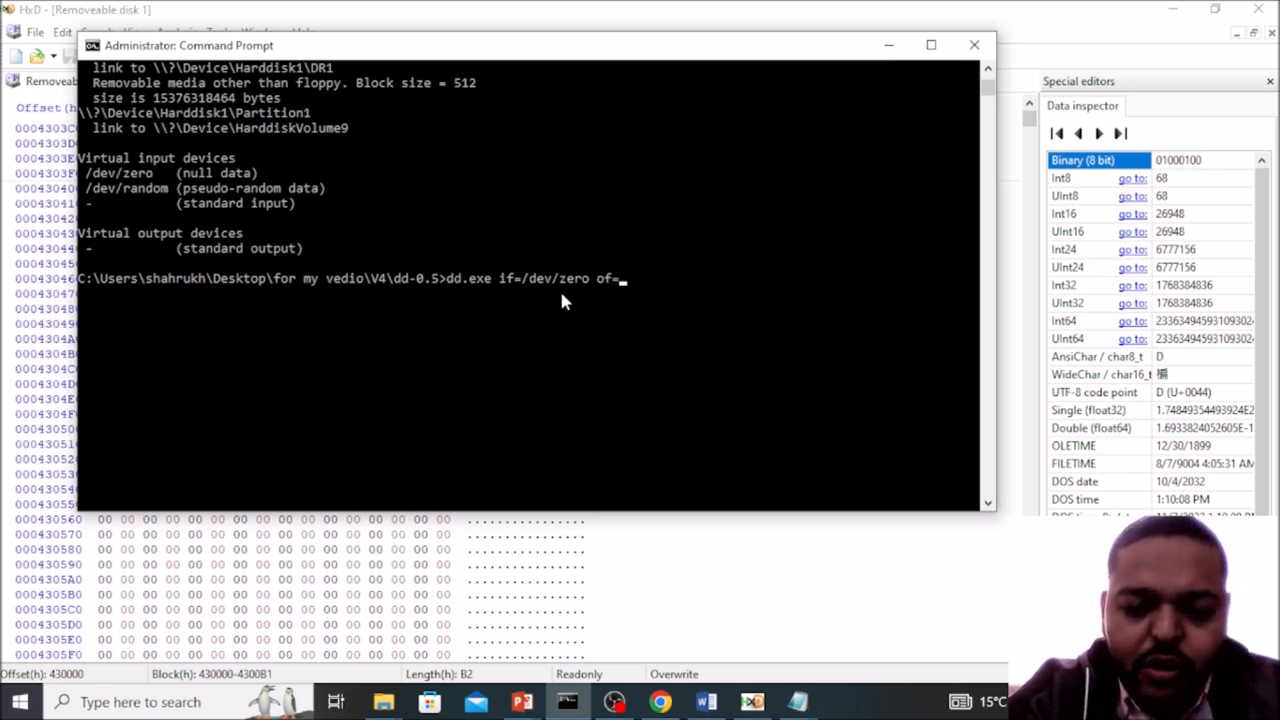
{"action": "type", "text": "\"\""}
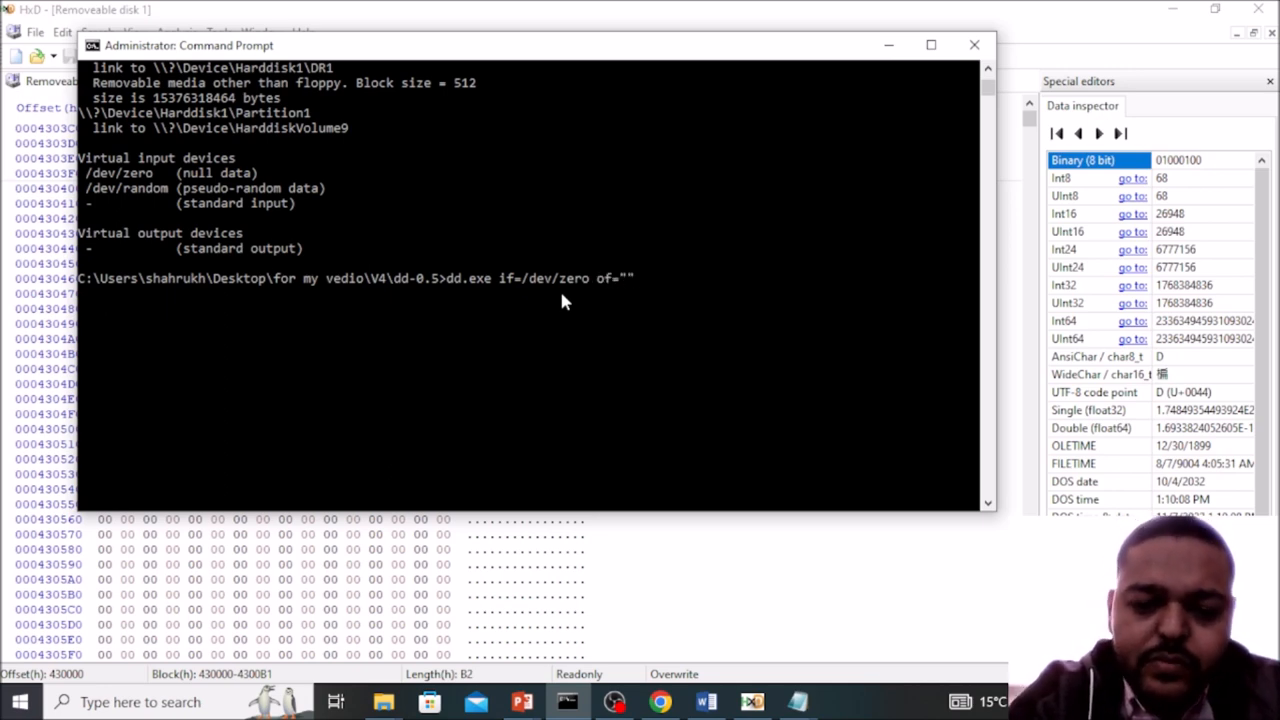
{"action": "type", "text": "F"}
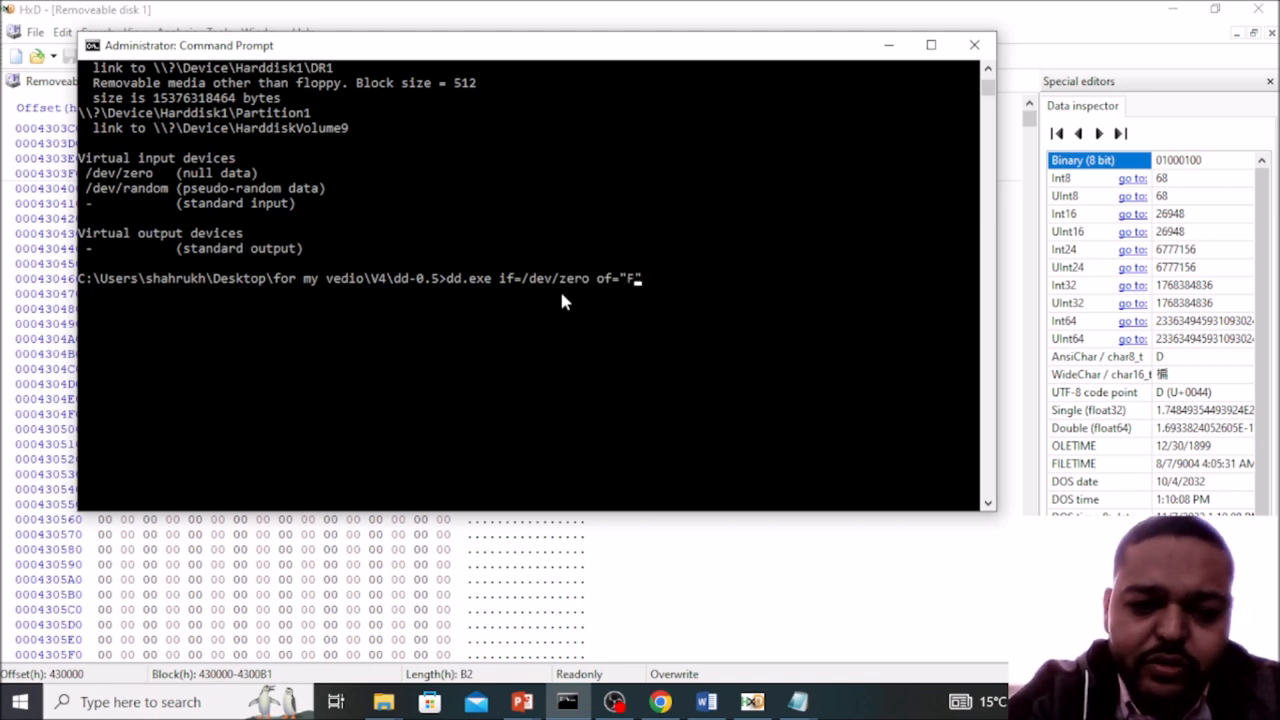
{"action": "type", "text": ":\""}
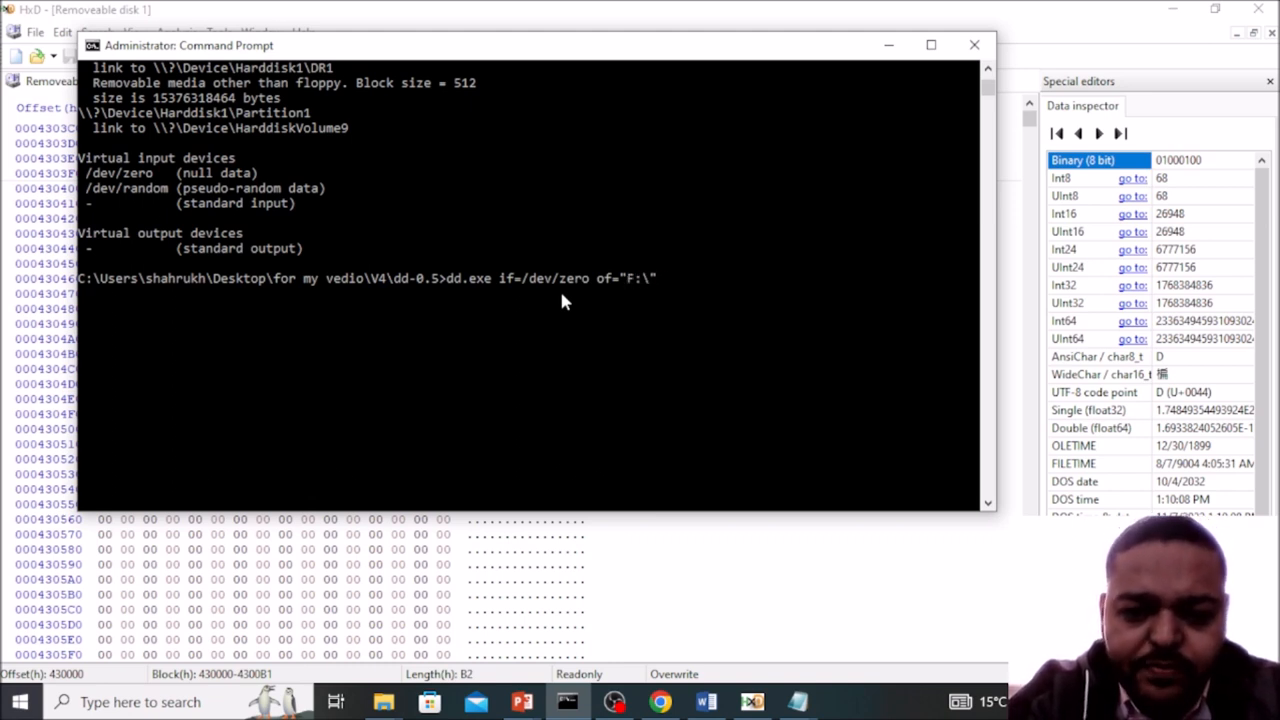
{"action": "type", "text": "wi"}
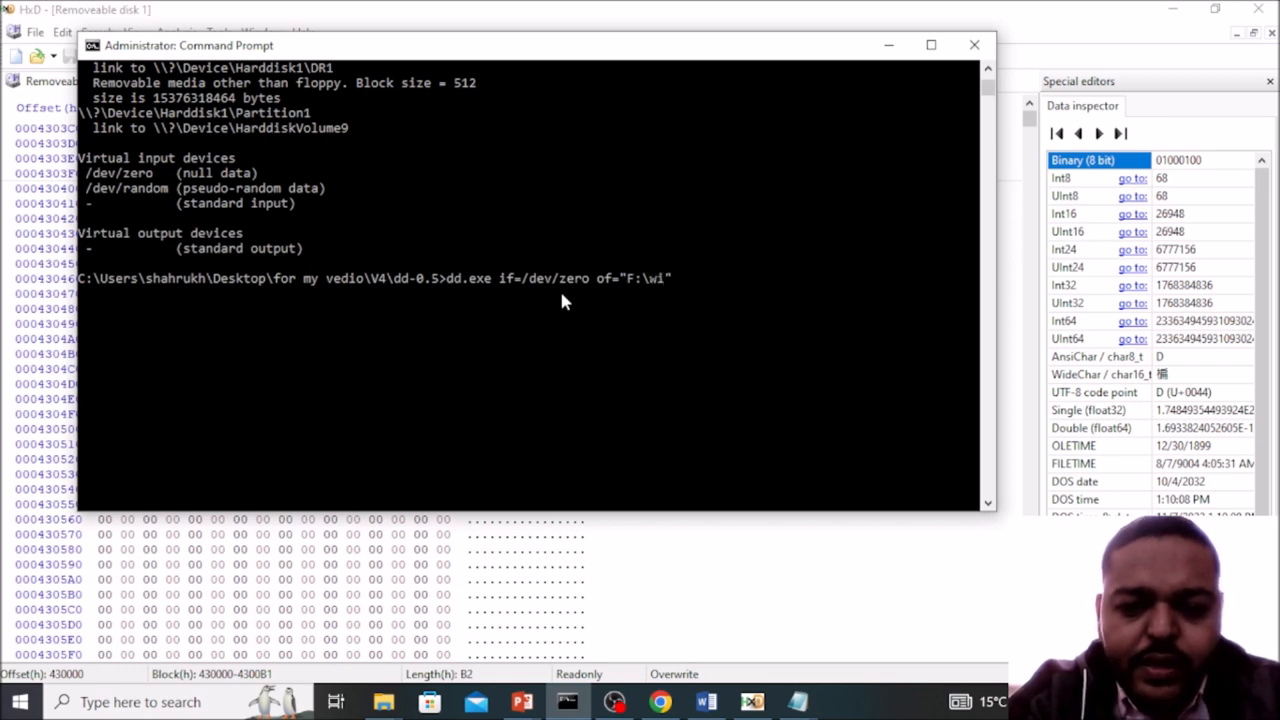
{"action": "type", "text": "test Wipe.txt\""}
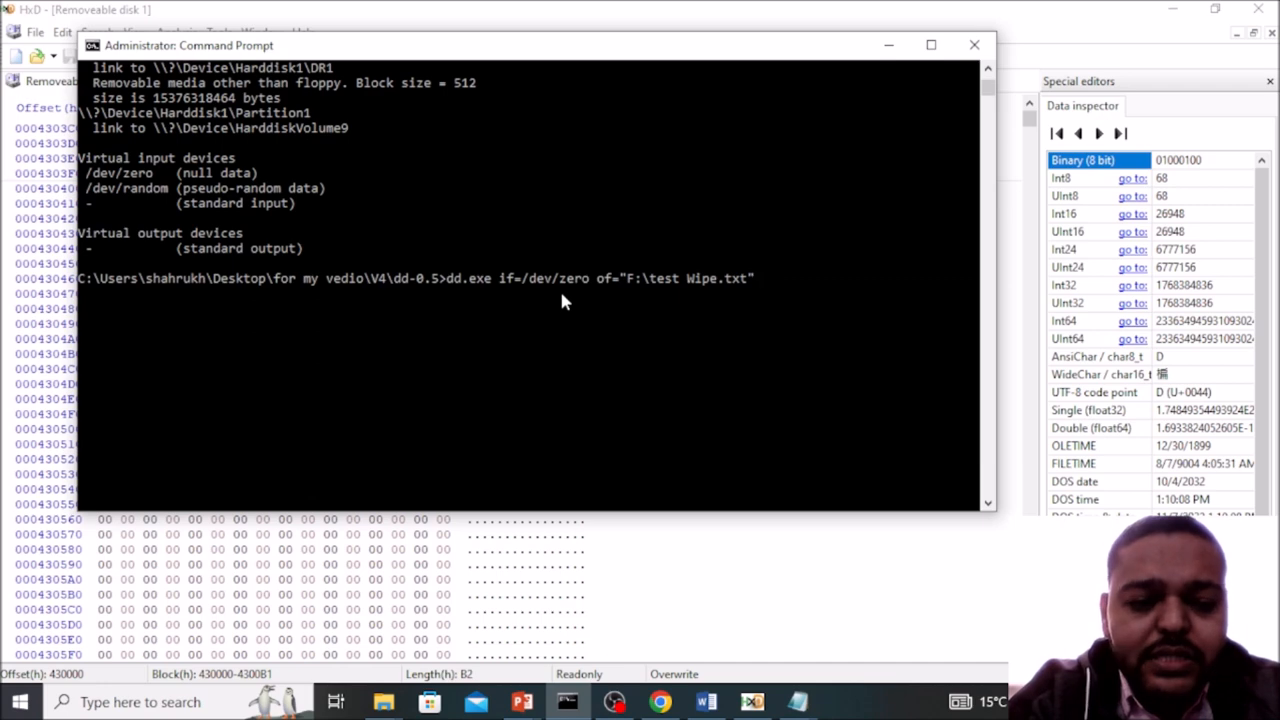
{"action": "type", "text": "co"}
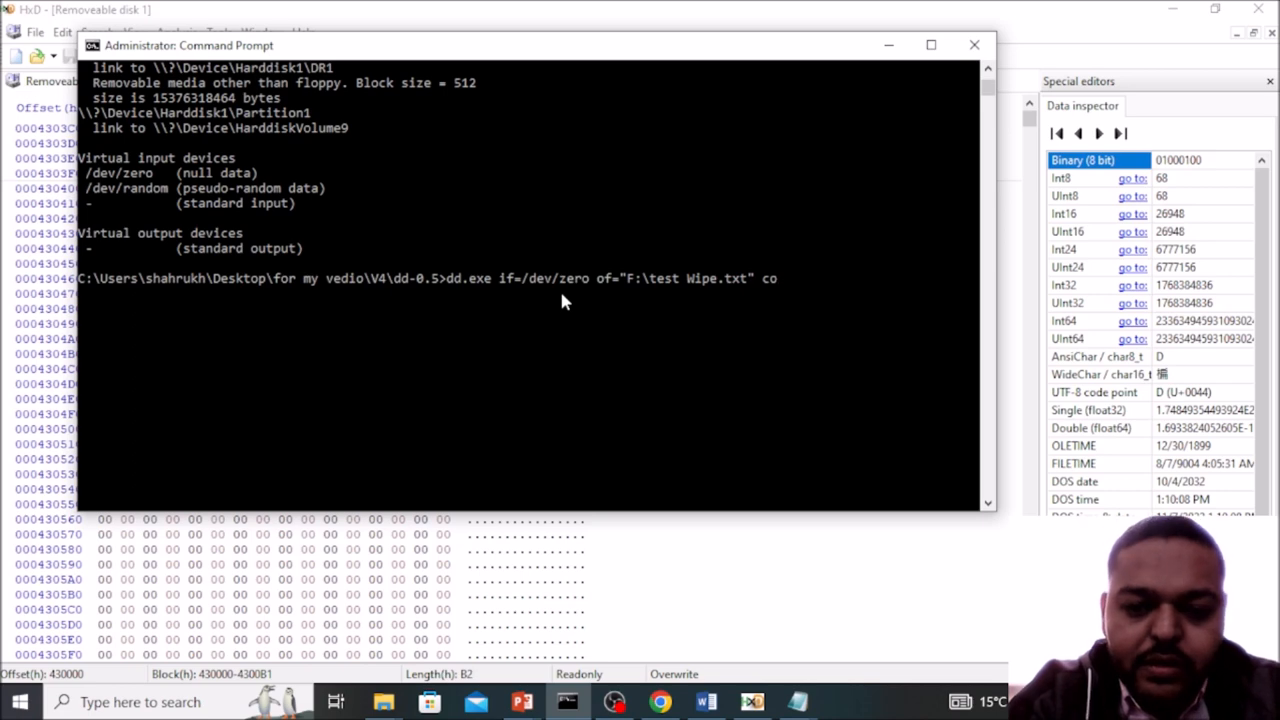
Step: Append count=3 --progress and run the dd wipe command
{"action": "type", "text": "count"}
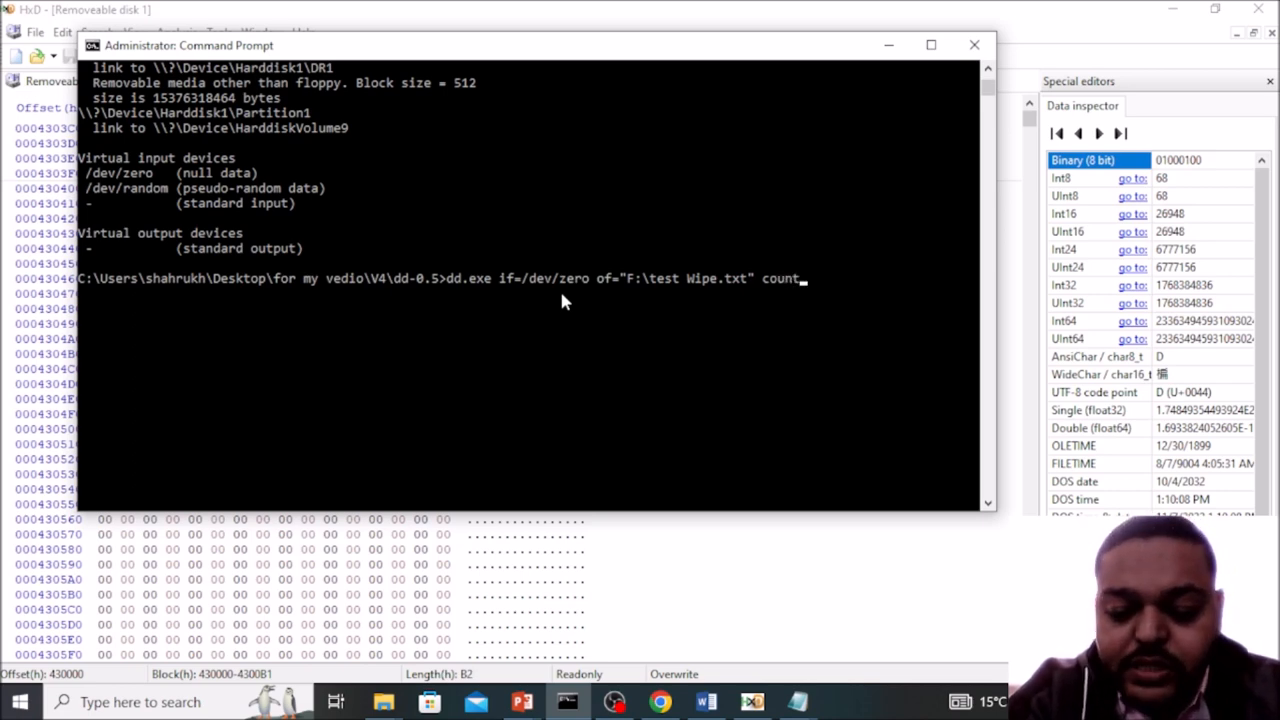
{"action": "type", "text": "3"}
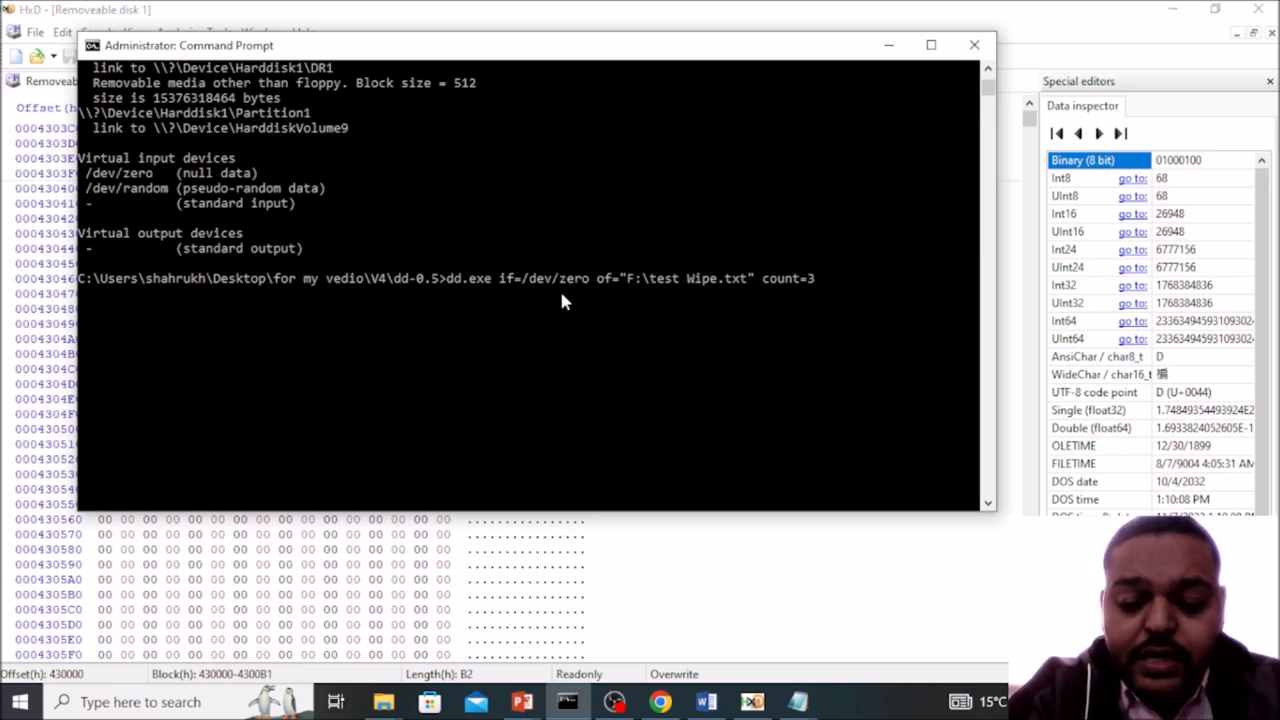
{"action": "type", "text": "--"}
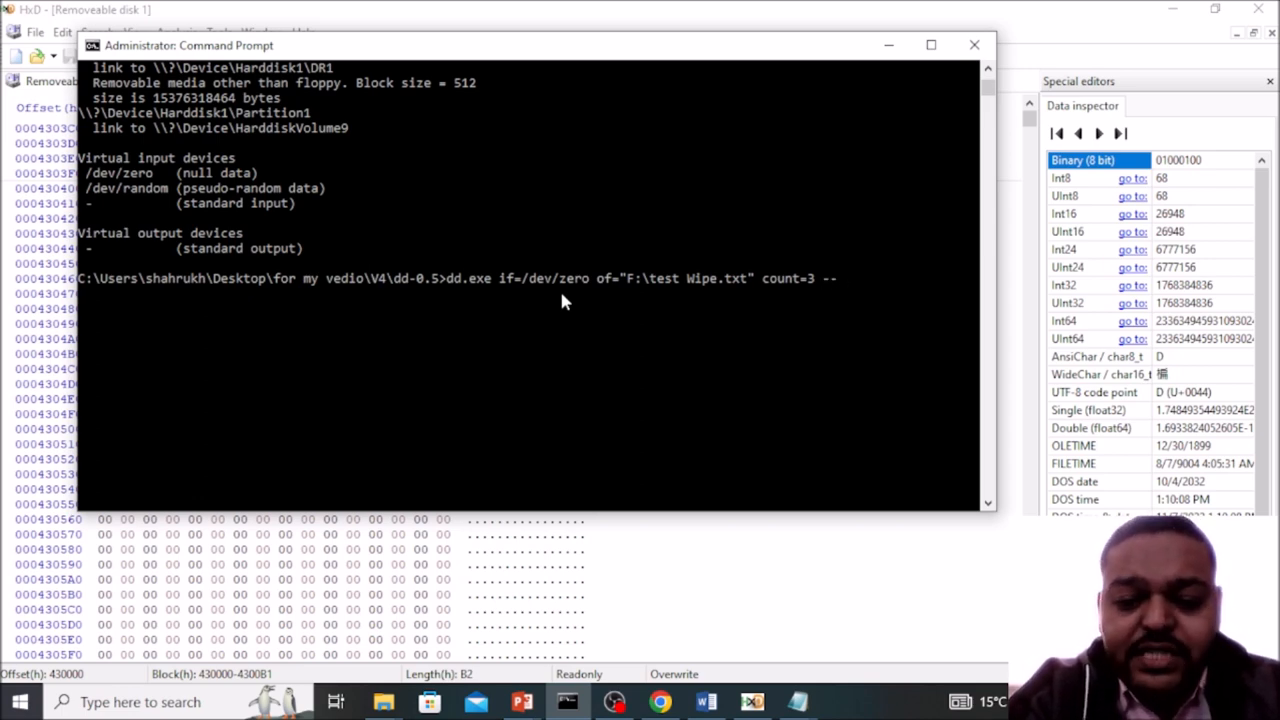
{"action": "type", "text": "pri"}
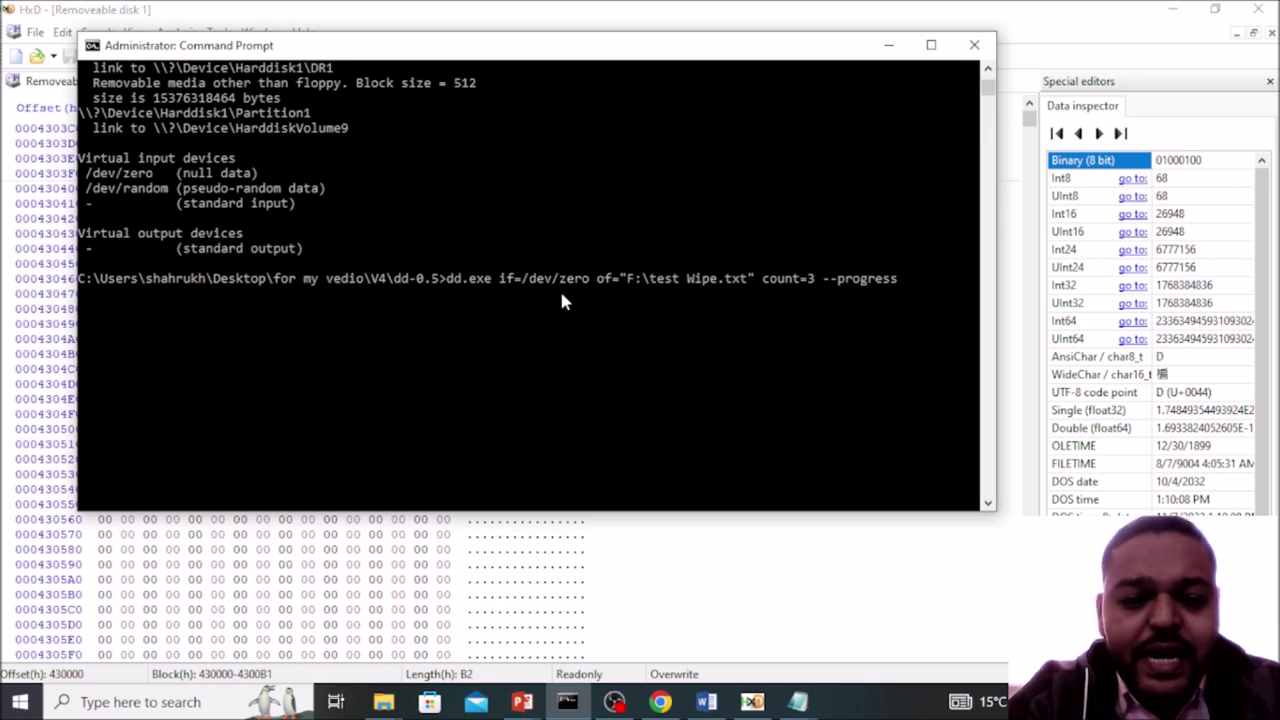
{"action": "key", "text": "Return"}
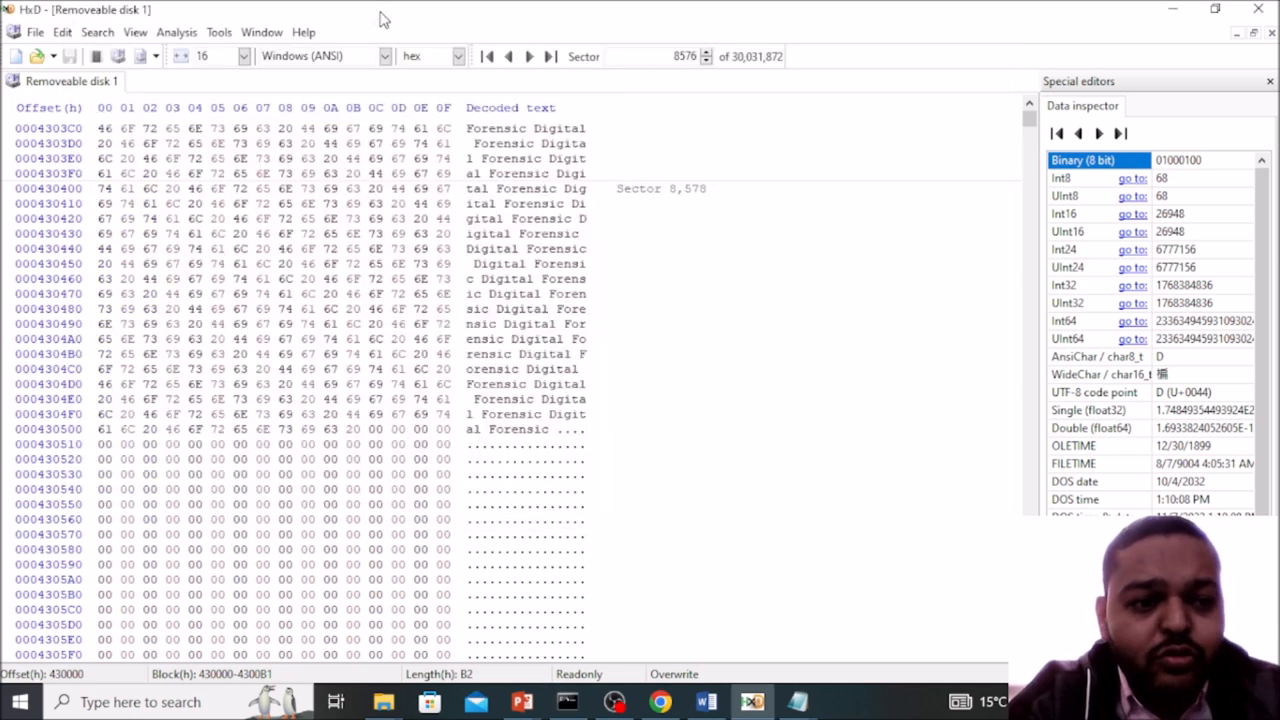
{"action": "mouse_move", "coordinate": [218, 32]}
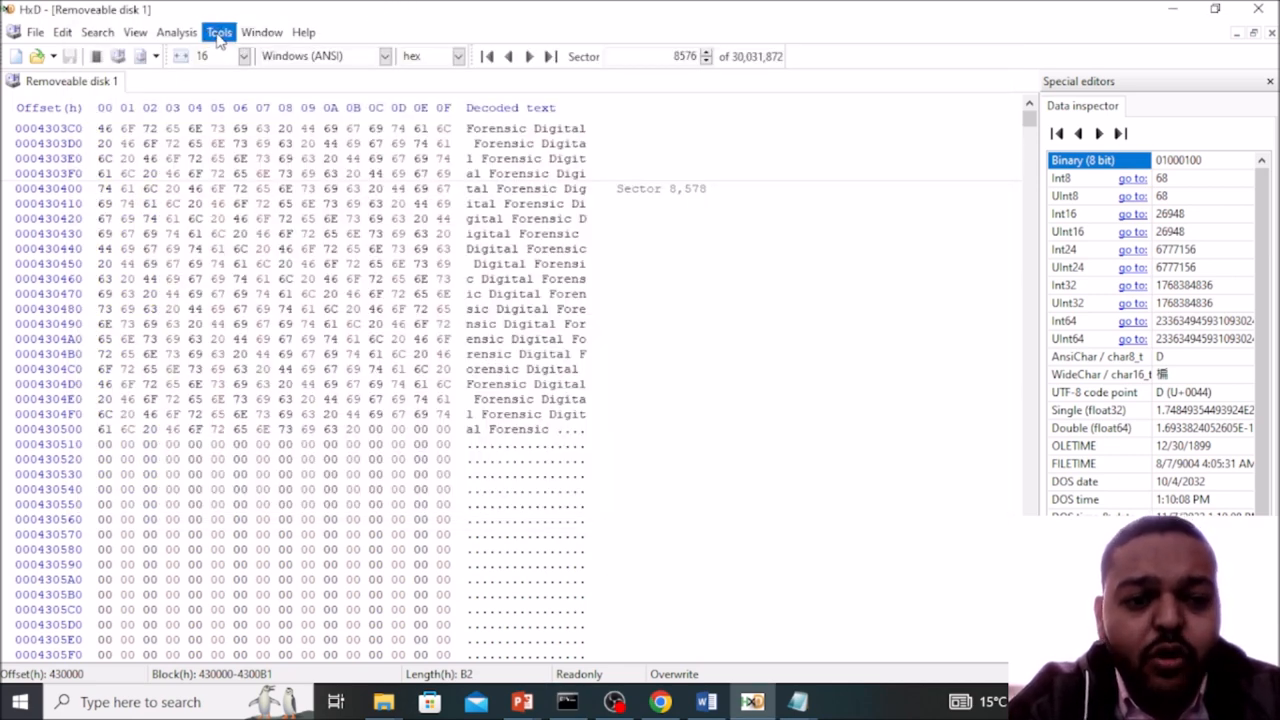
Step: Reopen Removeable disk 1 read-only in a new HxD tab, showing zeroed sector 8,576
{"action": "left_click", "coordinate": [218, 32]}
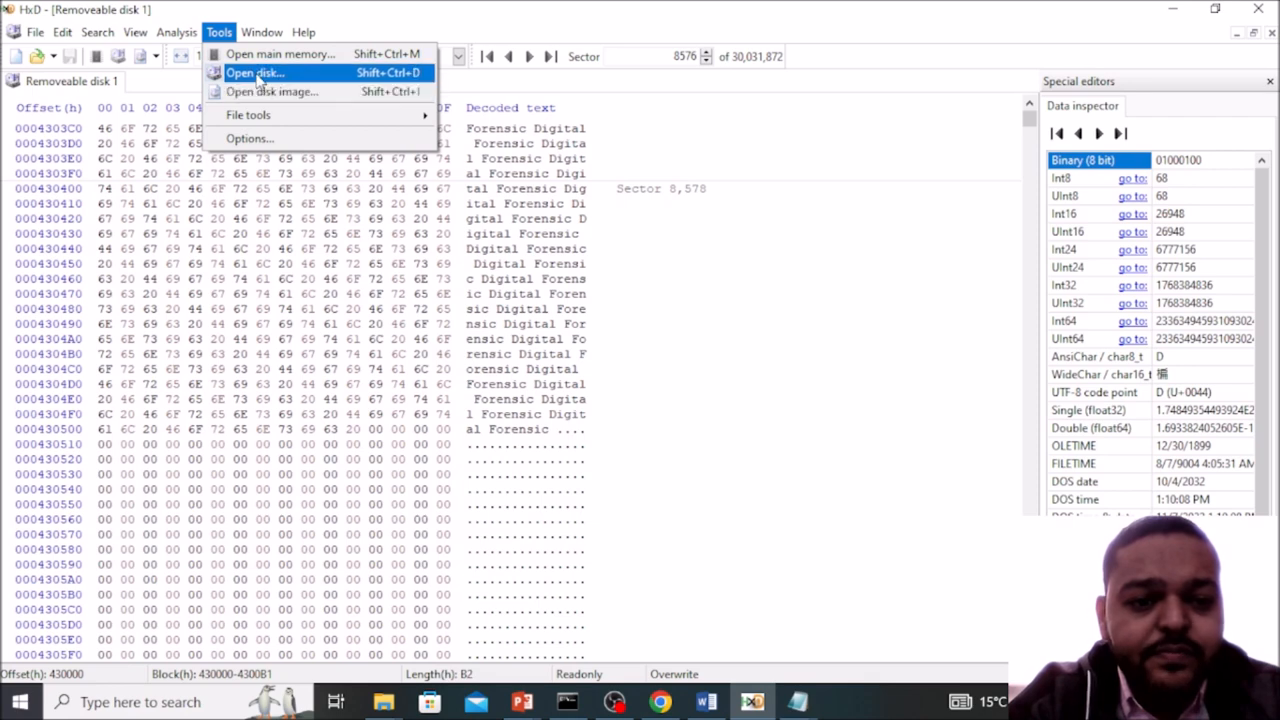
{"action": "left_click", "coordinate": [256, 72]}
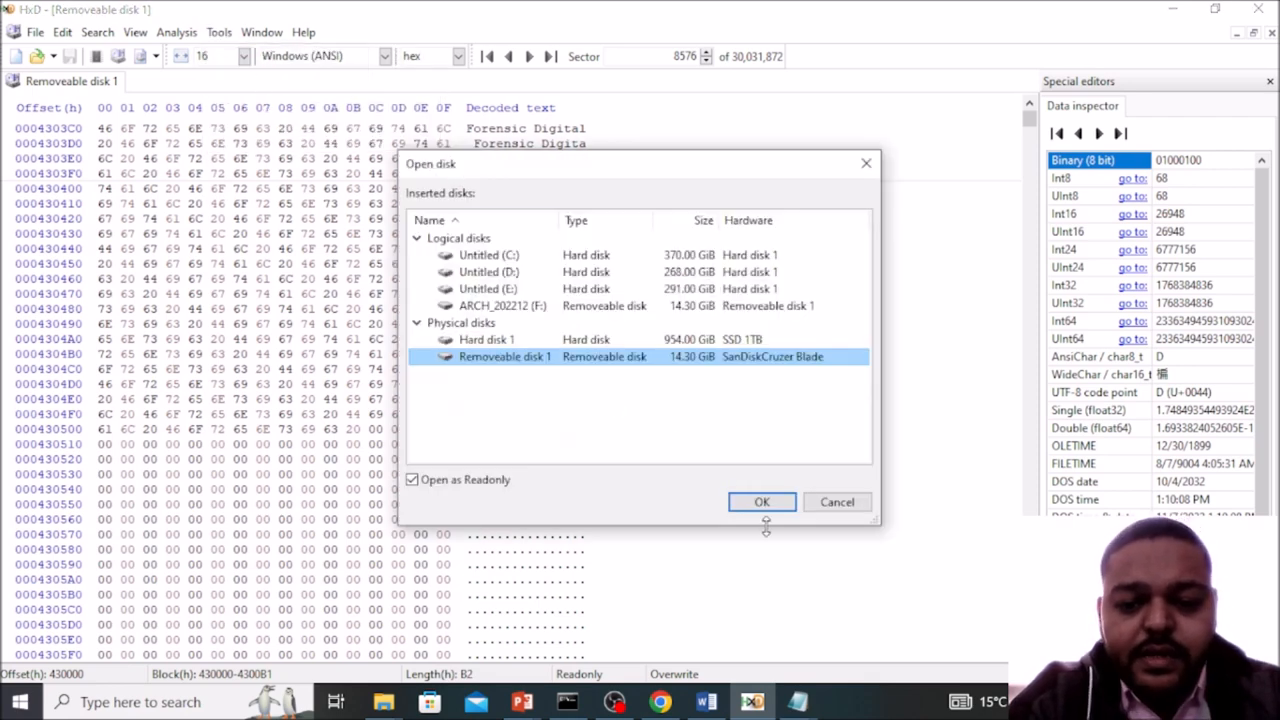
{"action": "left_click", "coordinate": [761, 501]}
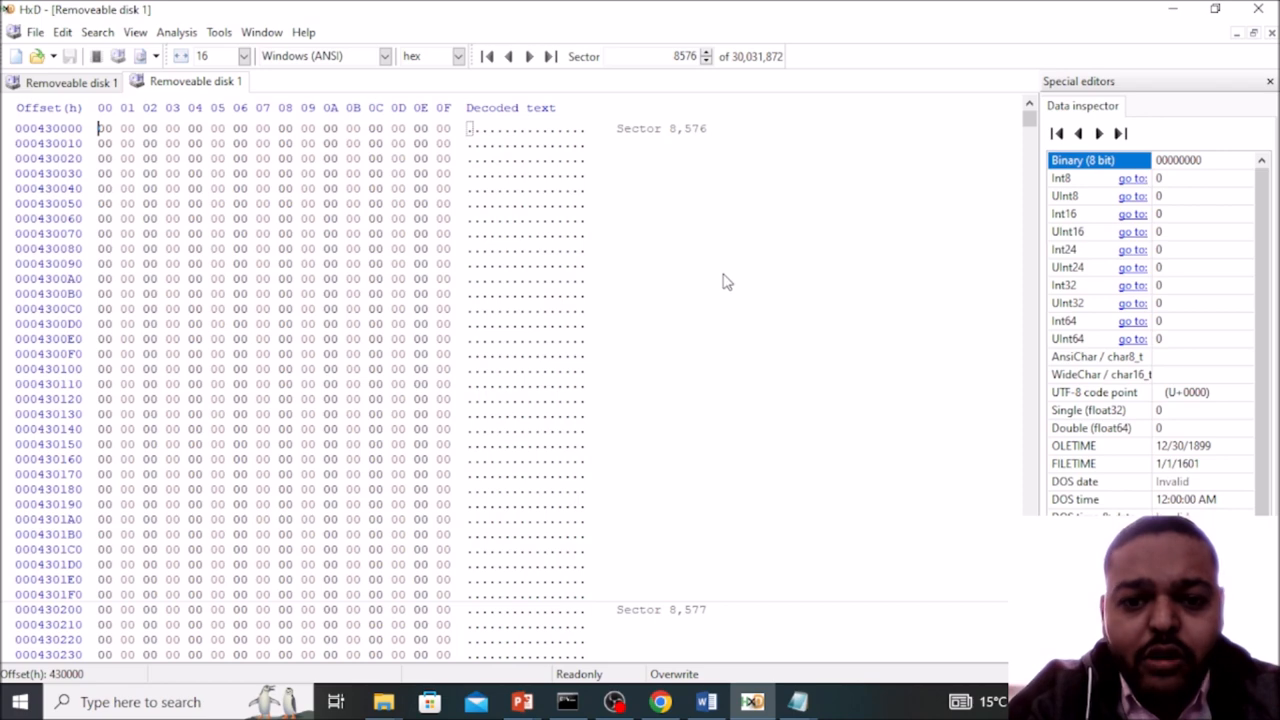
{"action": "mouse_move", "coordinate": [710, 371]}
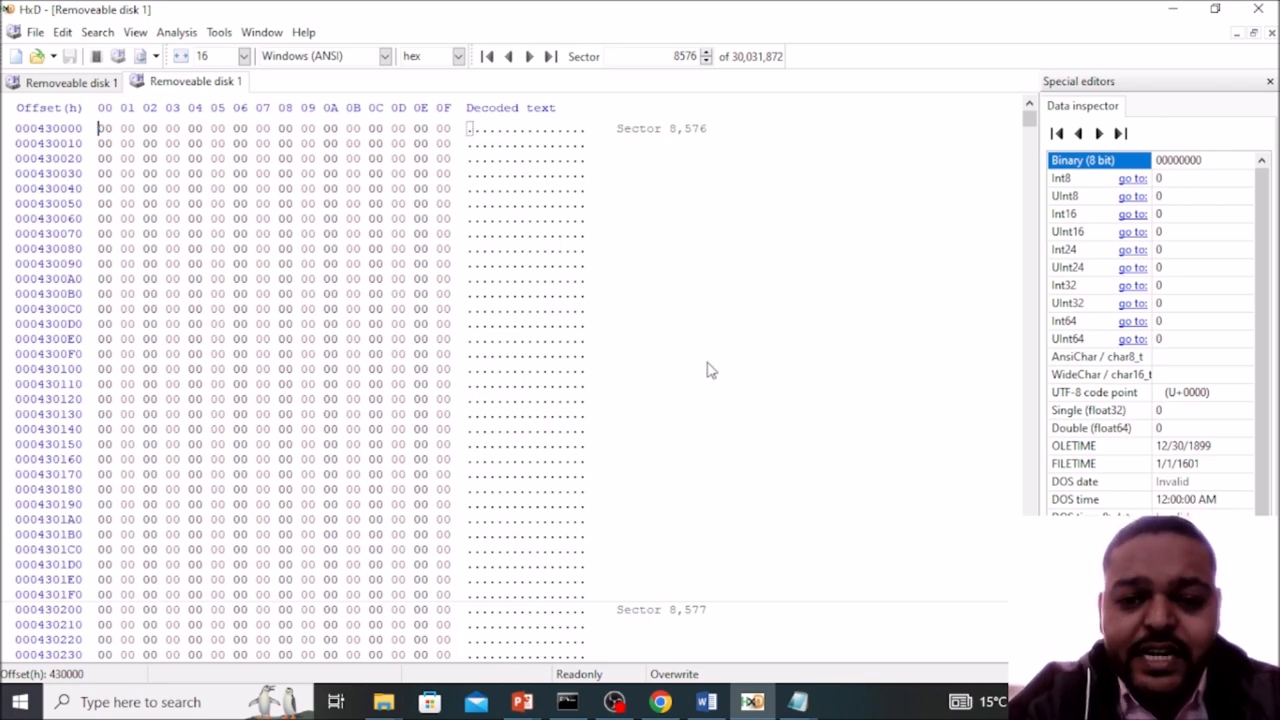
Step: Scroll through sectors 8,577 and 8,578 to confirm they hold only zeros
{"action": "scroll", "scroll_direction": "down", "scroll_amount": 3}
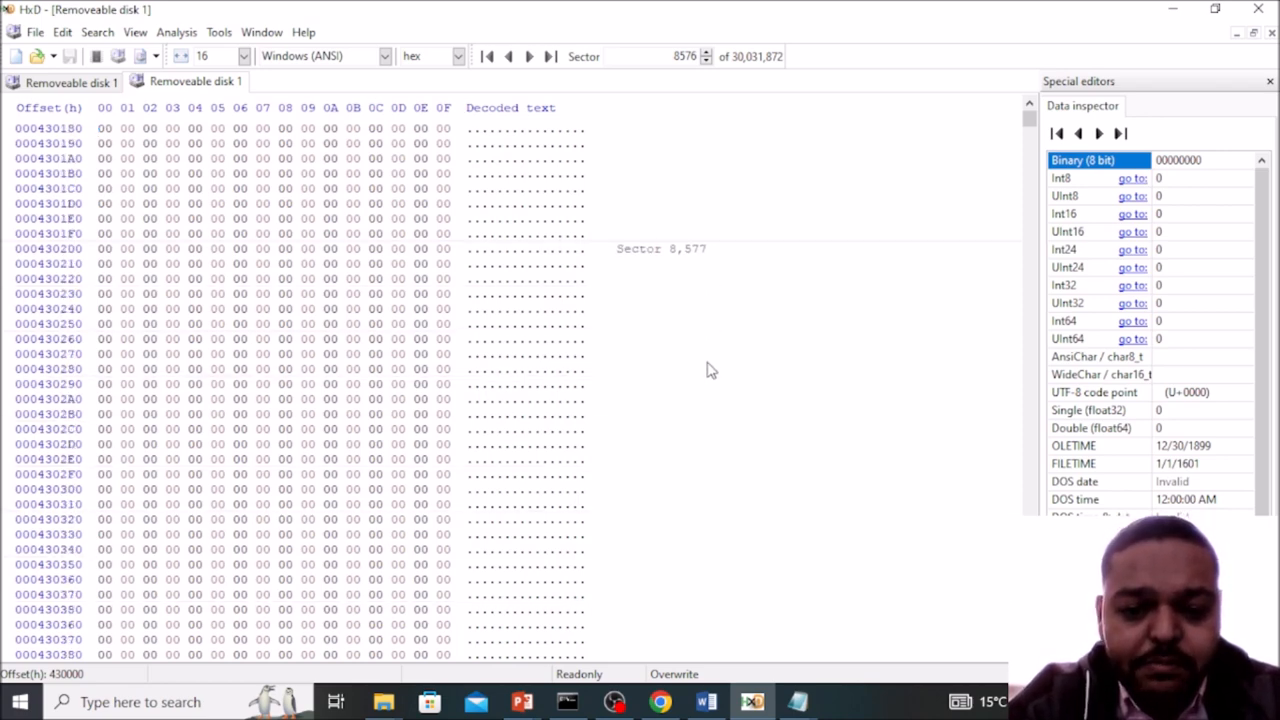
{"action": "scroll", "scroll_direction": "down", "scroll_amount": 3}
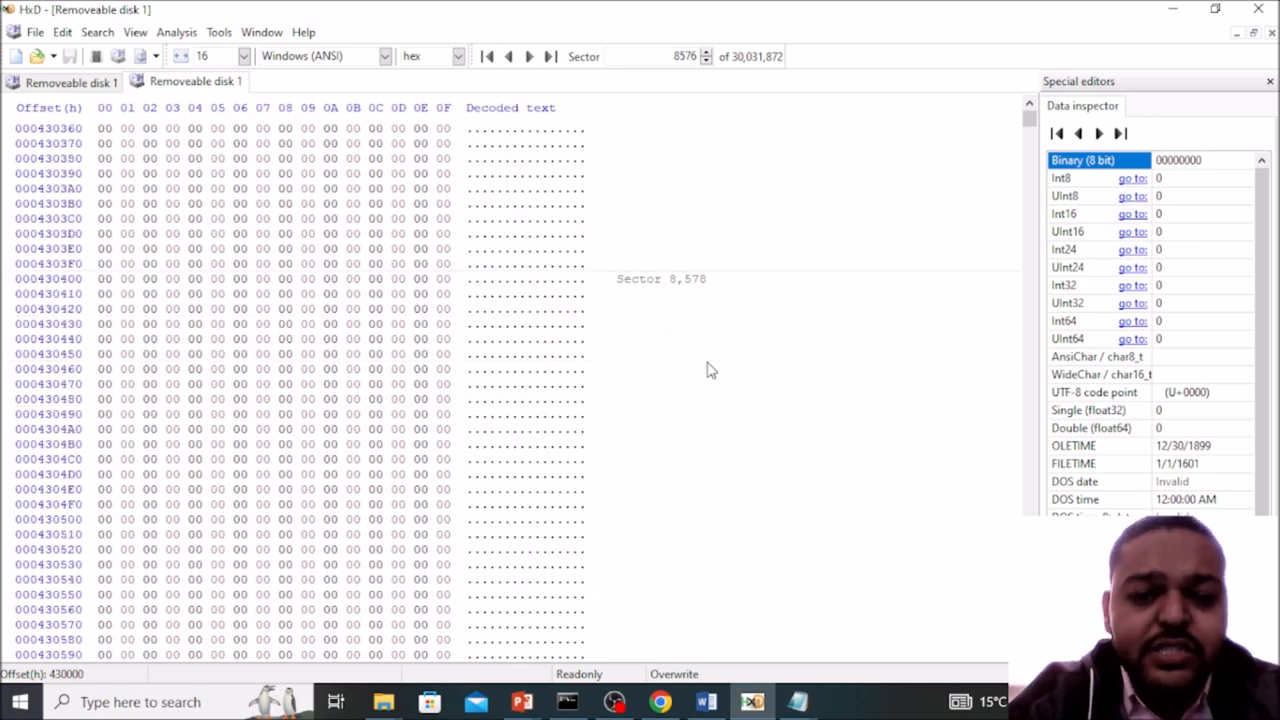
{"action": "mouse_move", "coordinate": [800, 673]}
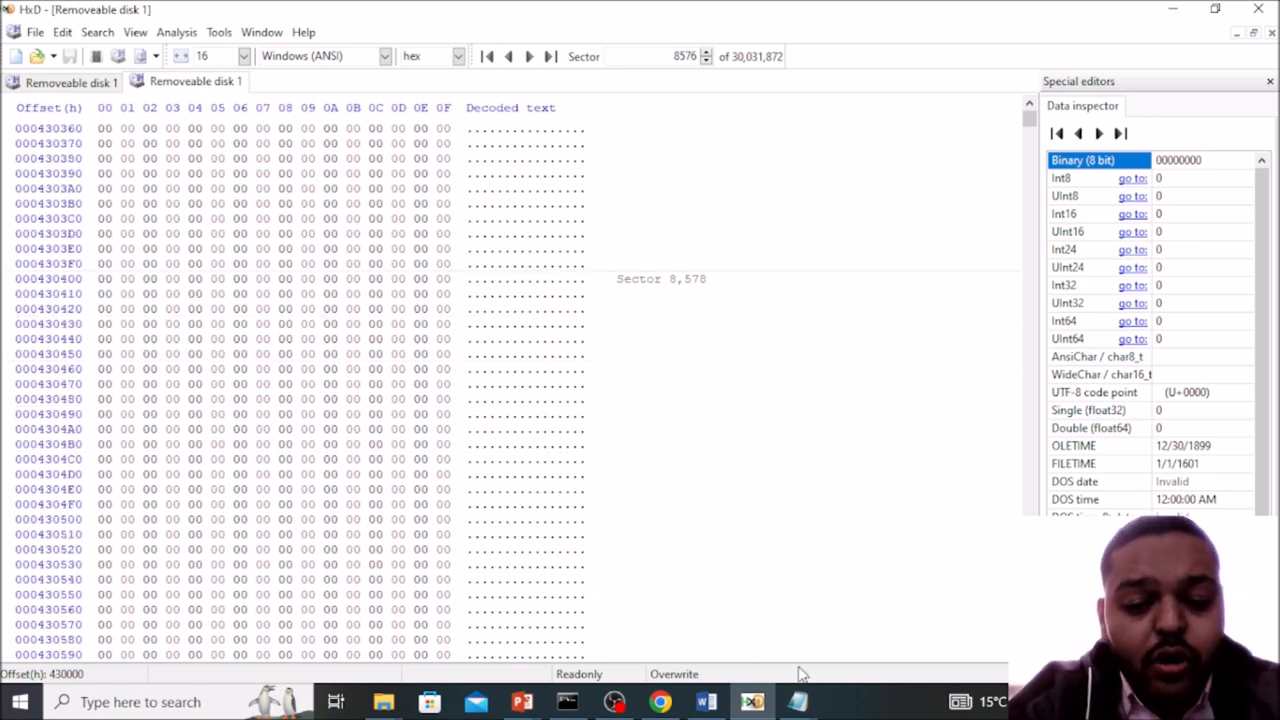
{"action": "mouse_move", "coordinate": [383, 701]}
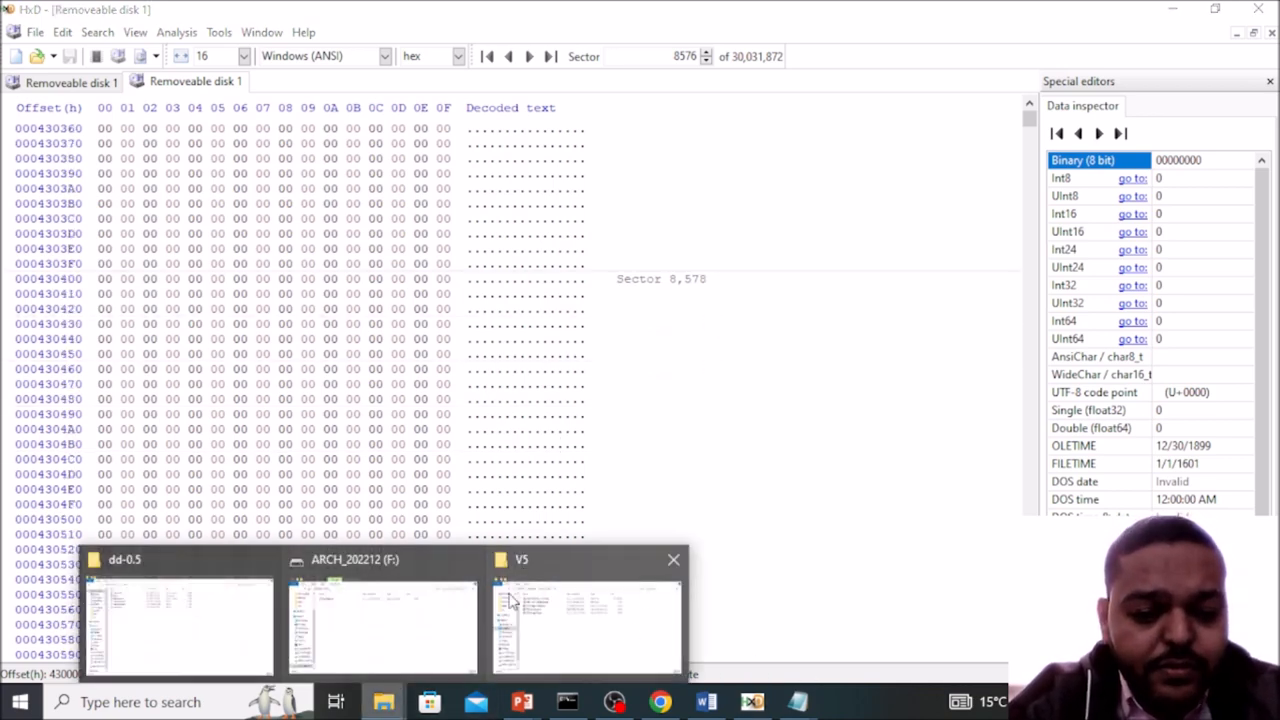
Step: Open test Wipe.txt from the F: drive window and see it blank in Notepad
{"action": "left_click", "coordinate": [383, 620]}
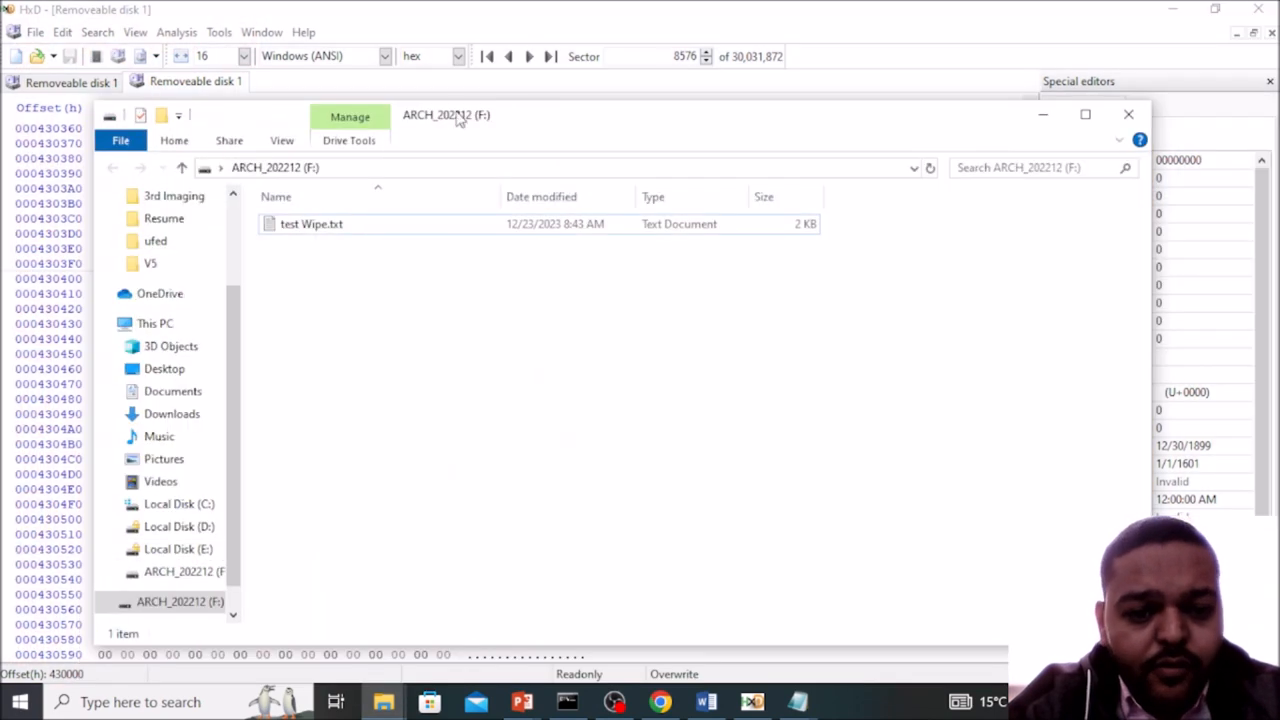
{"action": "left_click", "coordinate": [311, 223]}
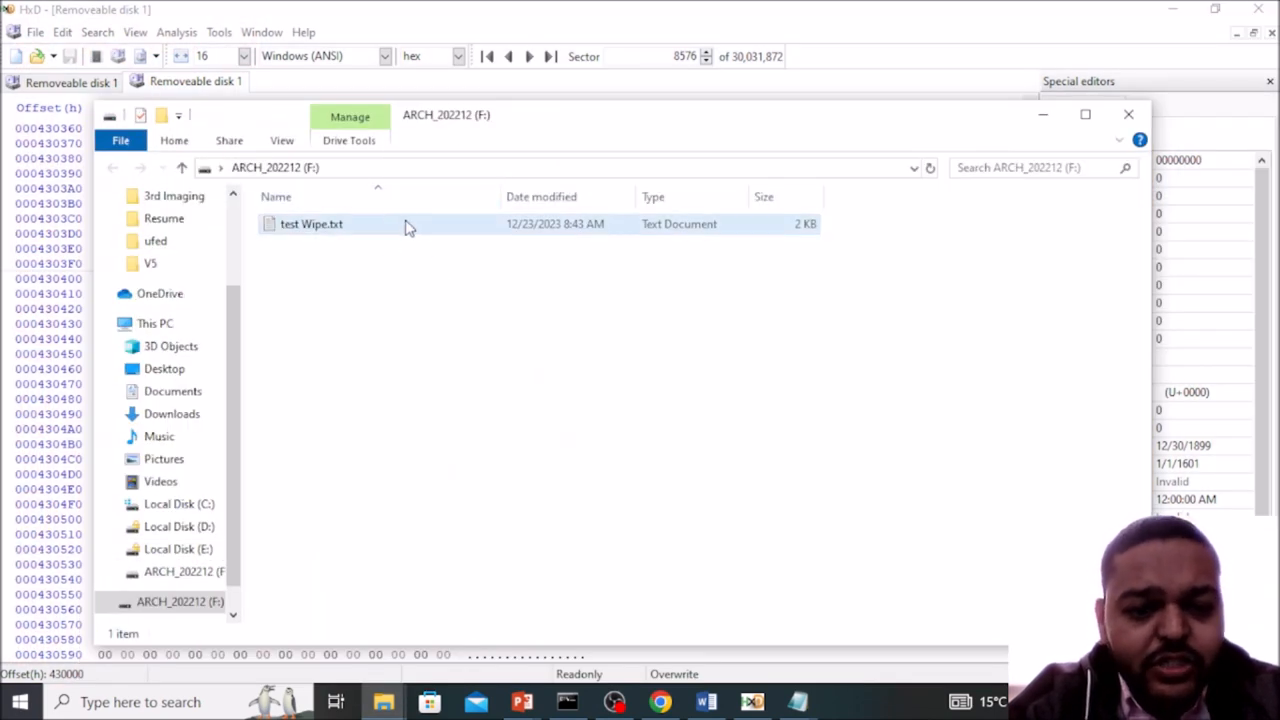
{"action": "double_click", "coordinate": [311, 224]}
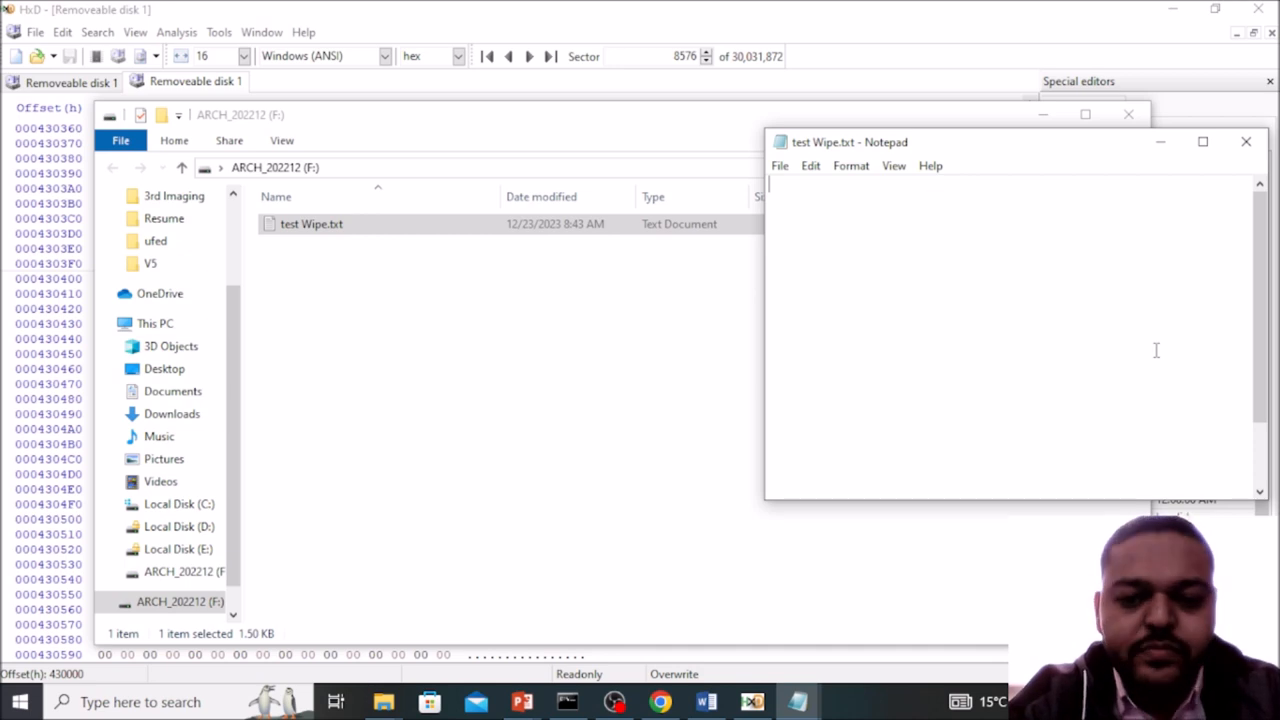
{"action": "key", "text": "alt+tab"}
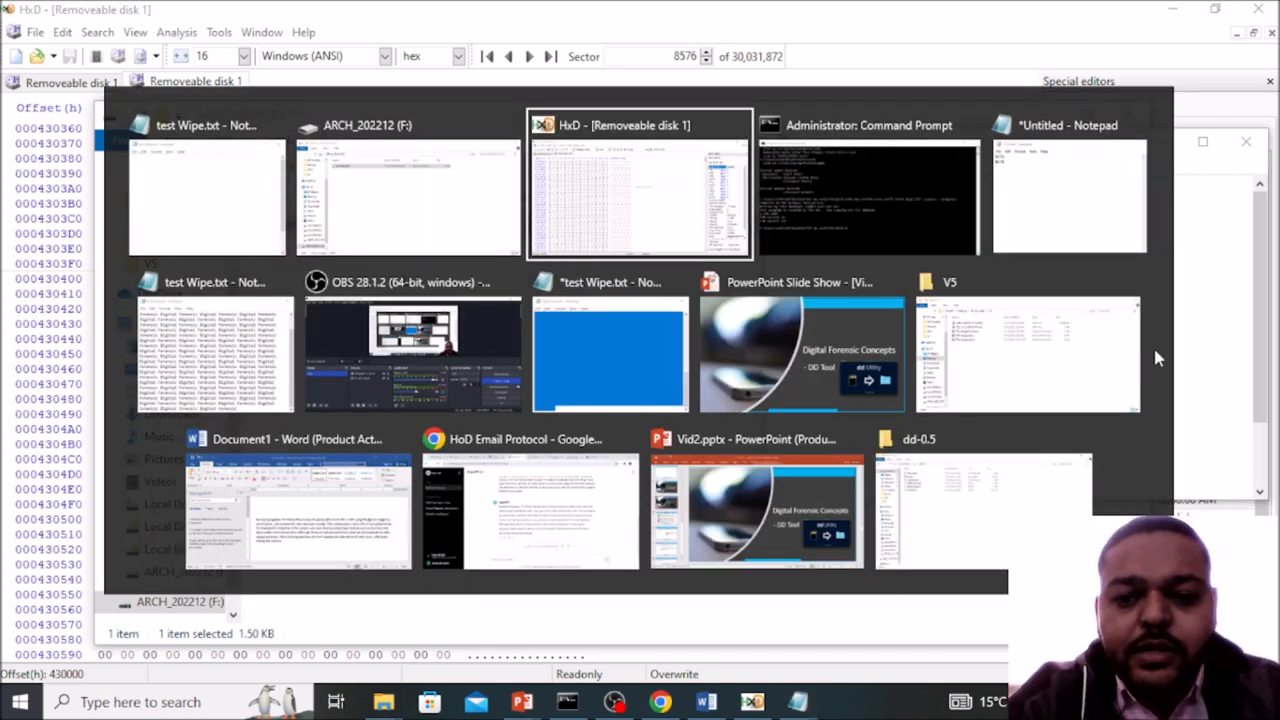